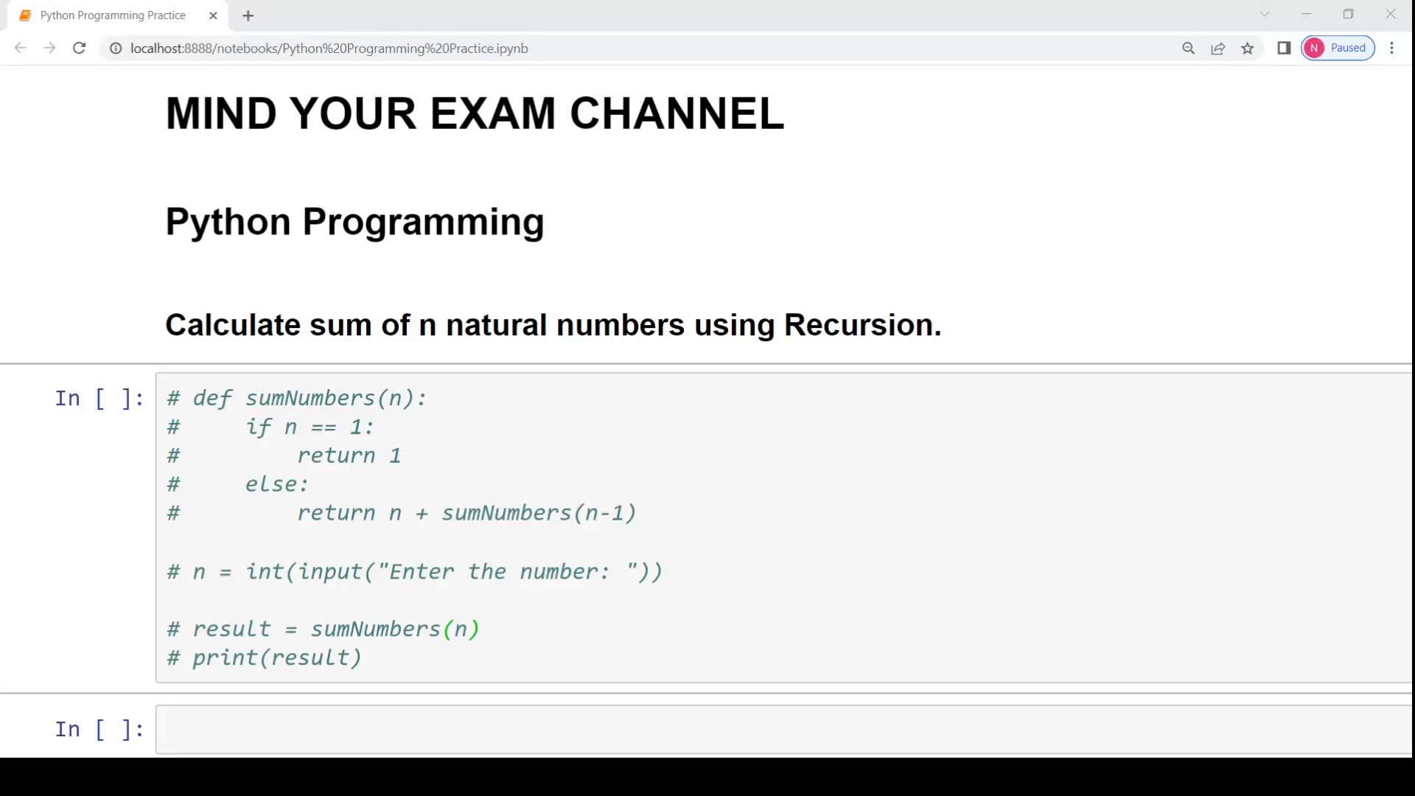
- Uncomment the n = int(input(...)) line in the recursion-sum code cell
click(478, 628)
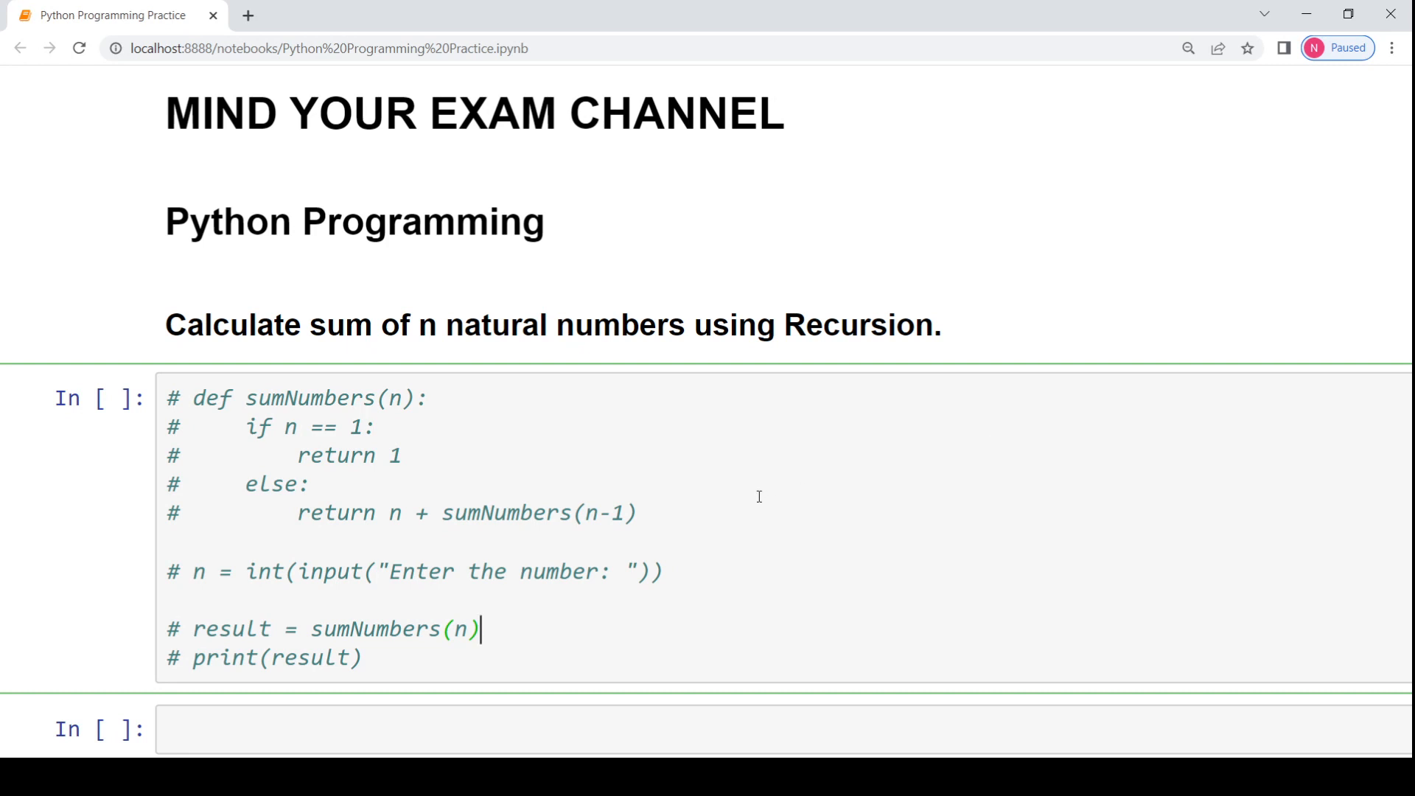
double_click(858, 325)
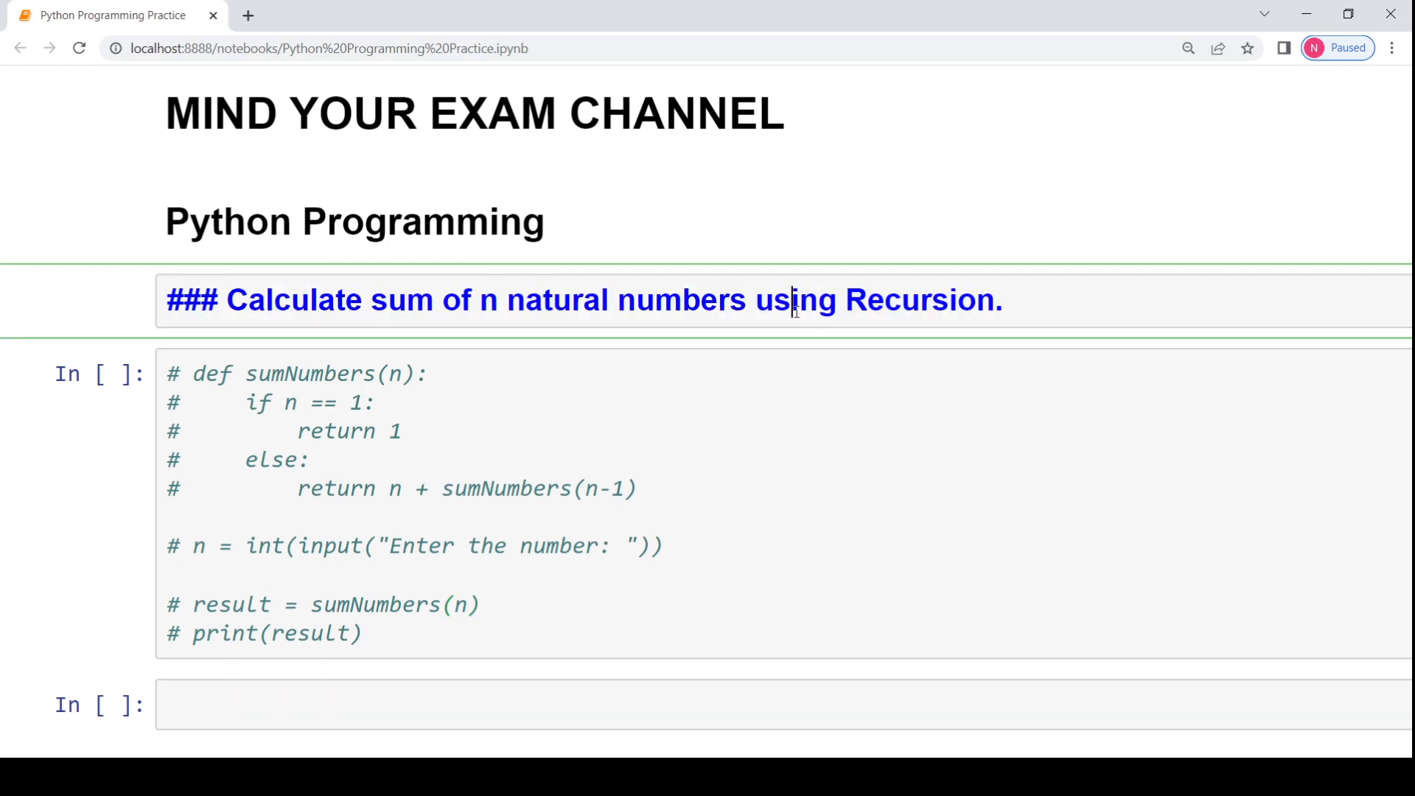
key(Shift+Enter)
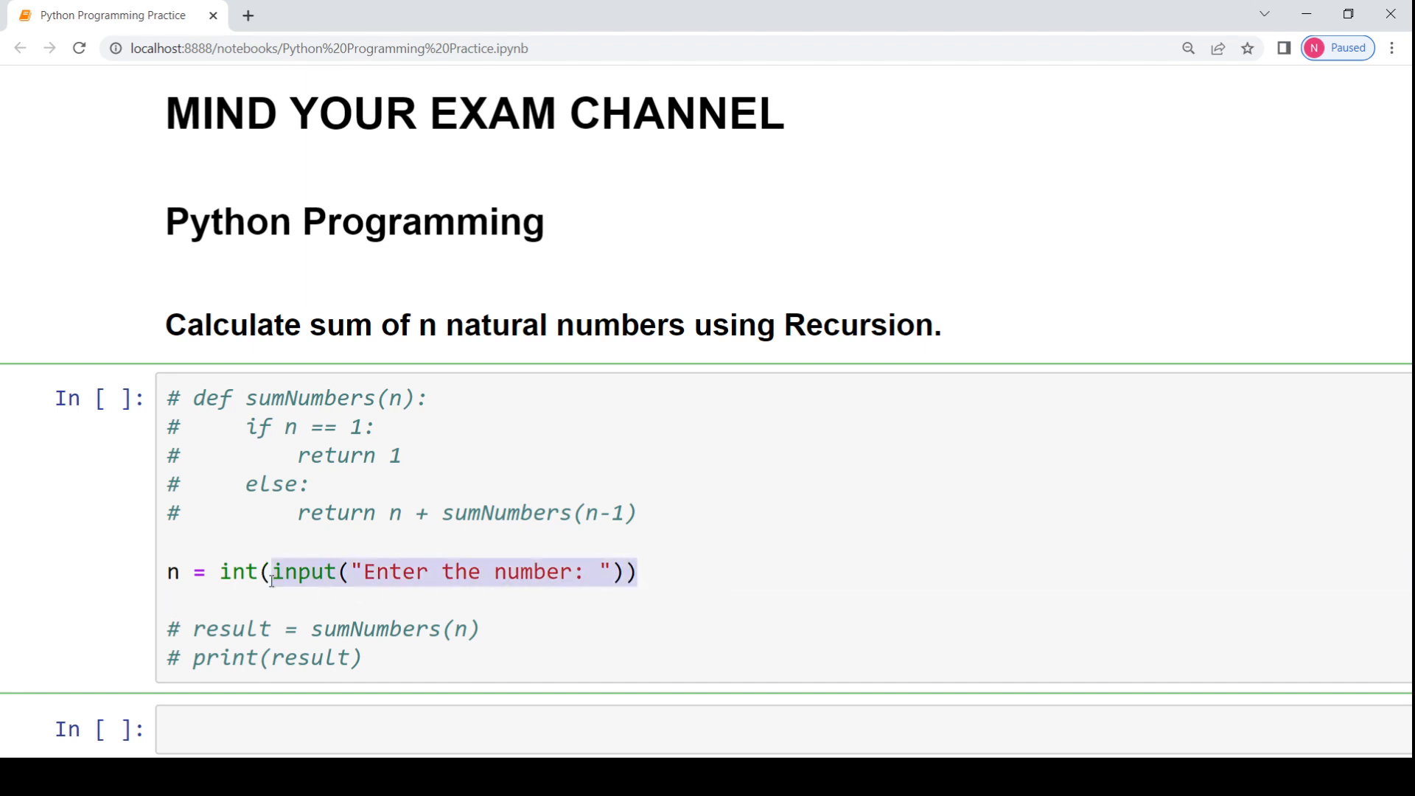
- Select and uncomment the five def sumNumbers lines of the recursive function
click(280, 572)
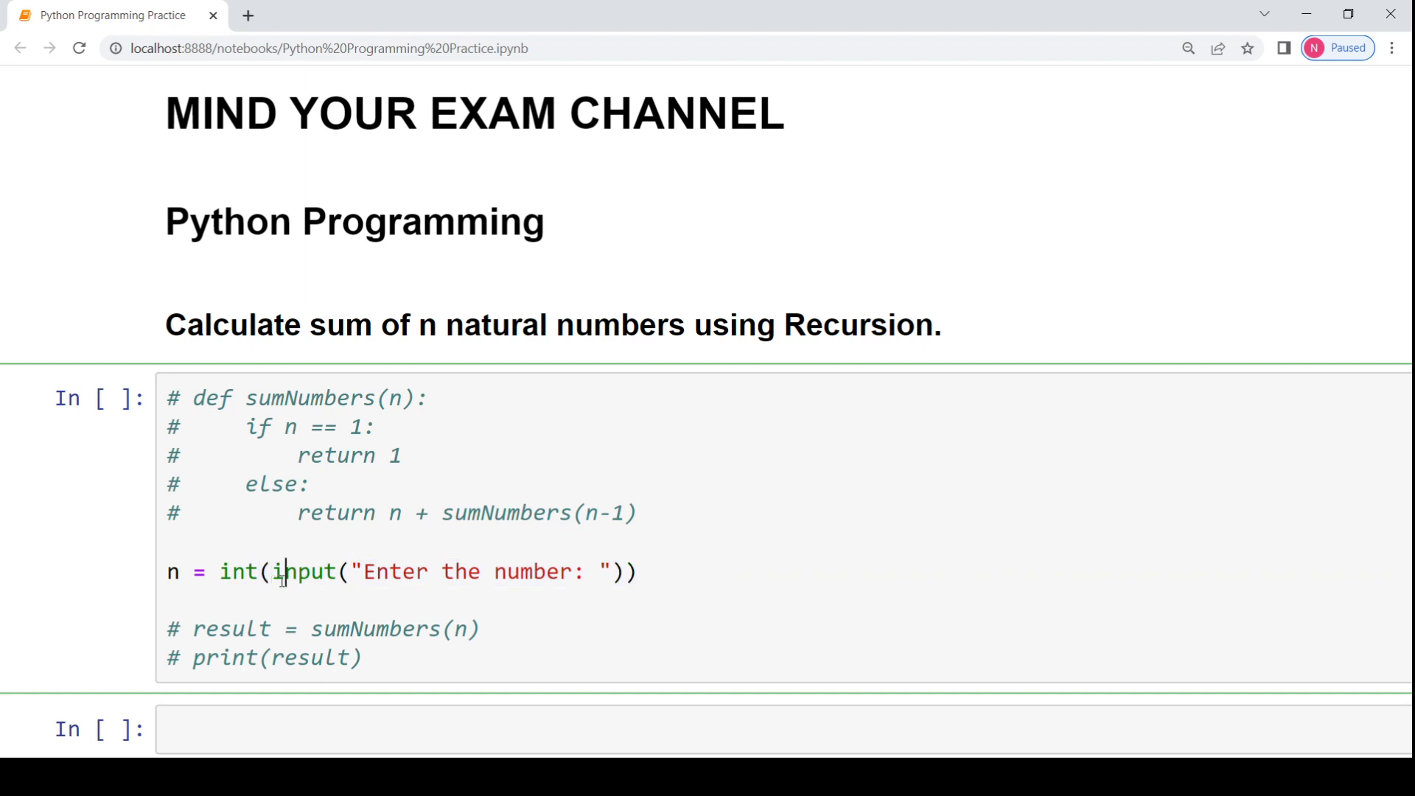
double_click(236, 572)
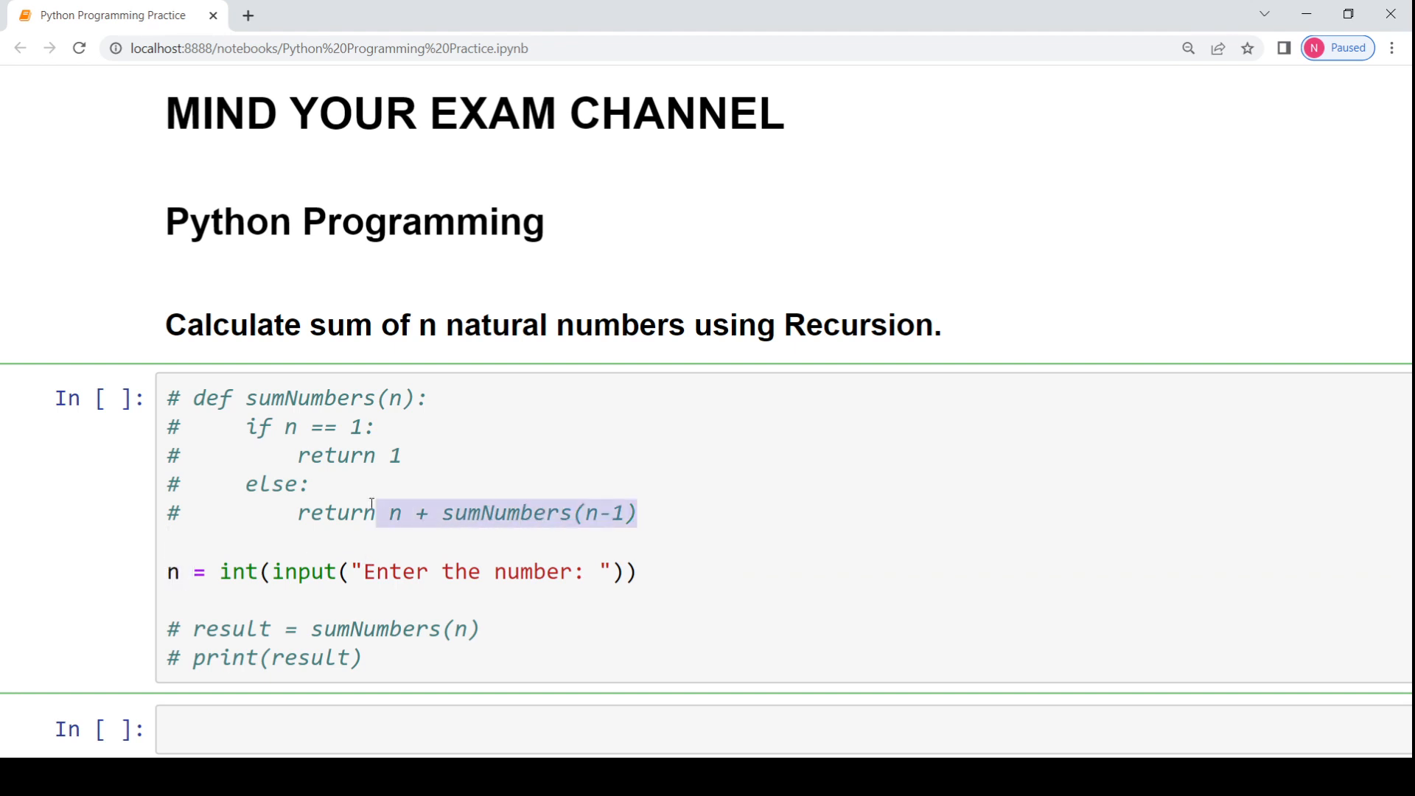
drag(166, 398, 636, 513)
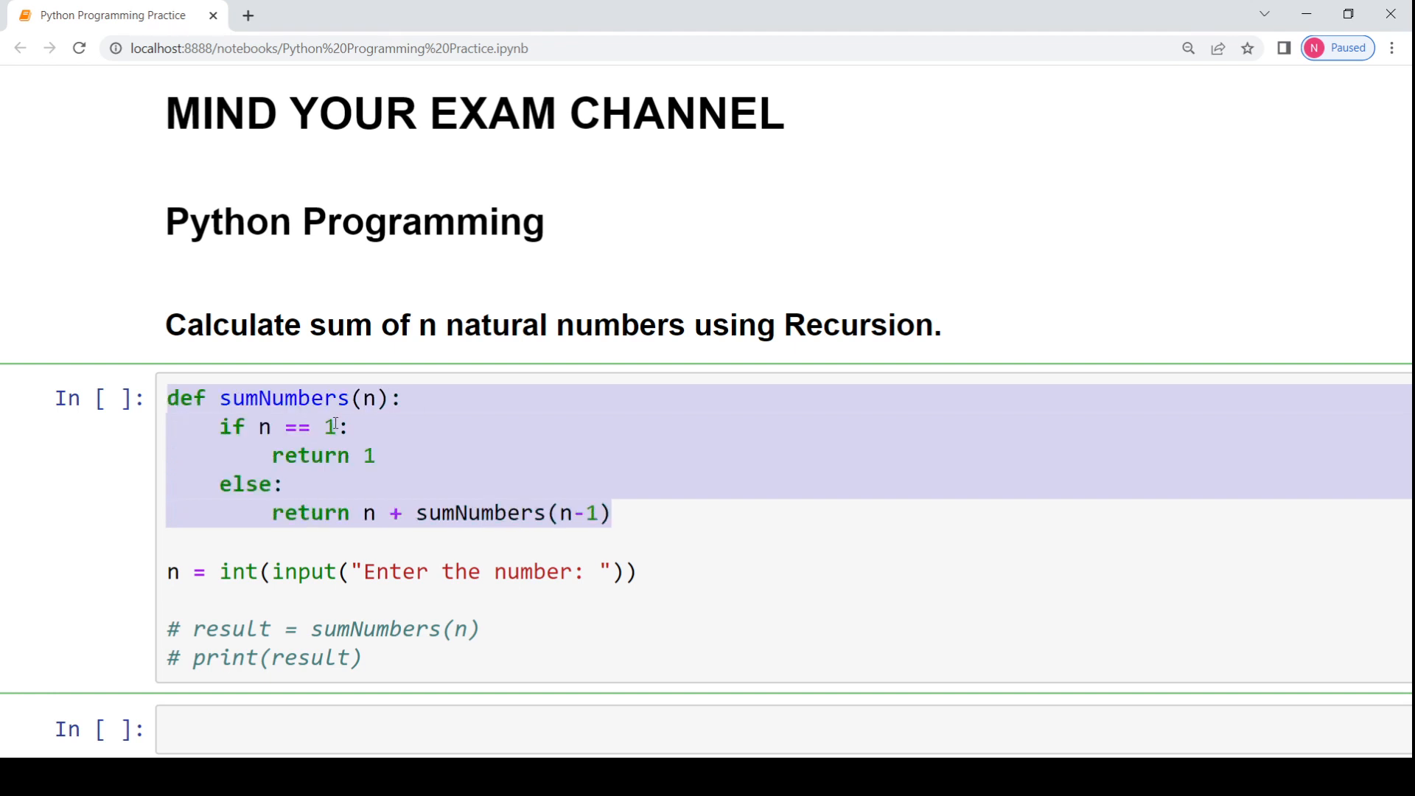
double_click(283, 398)
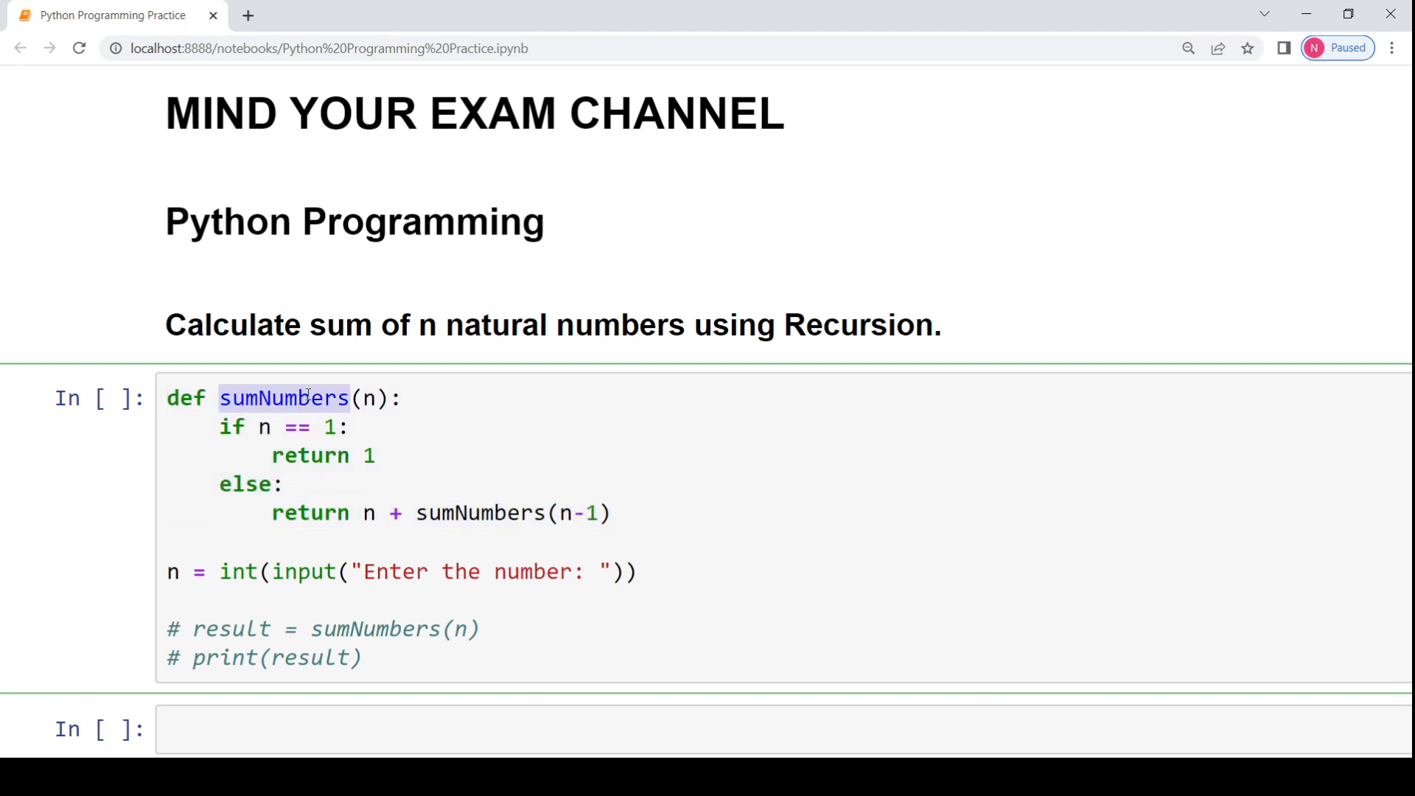
click(371, 398)
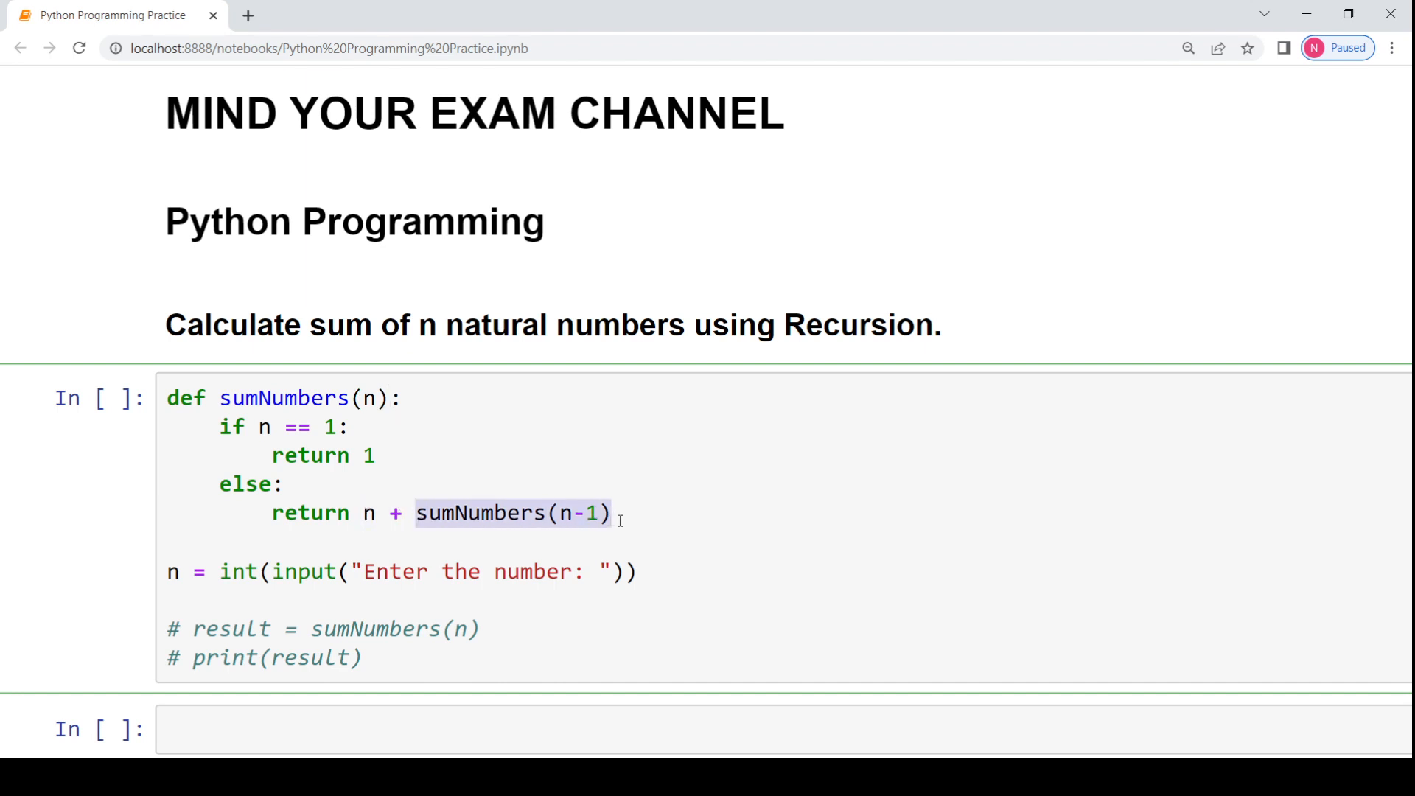
click(617, 513)
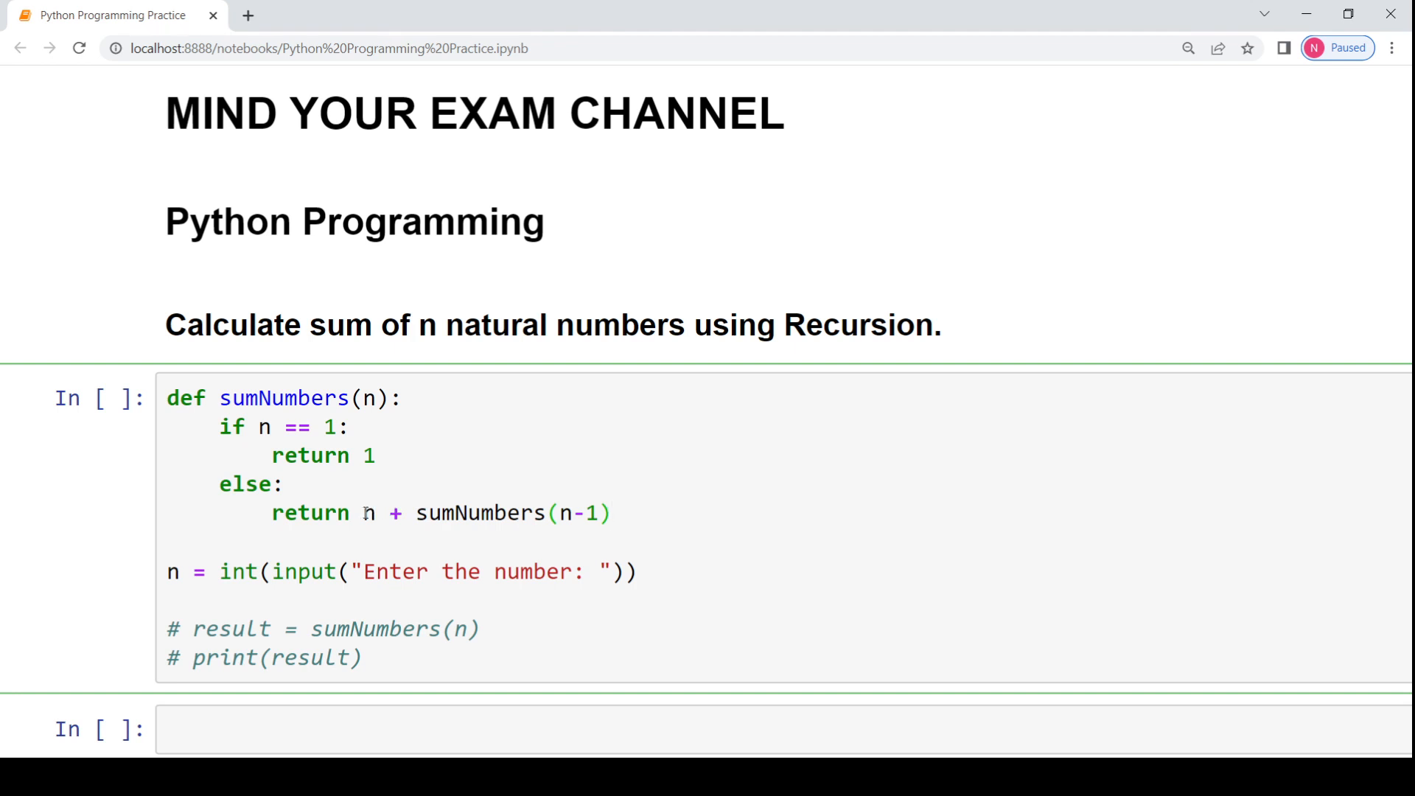
double_click(367, 512)
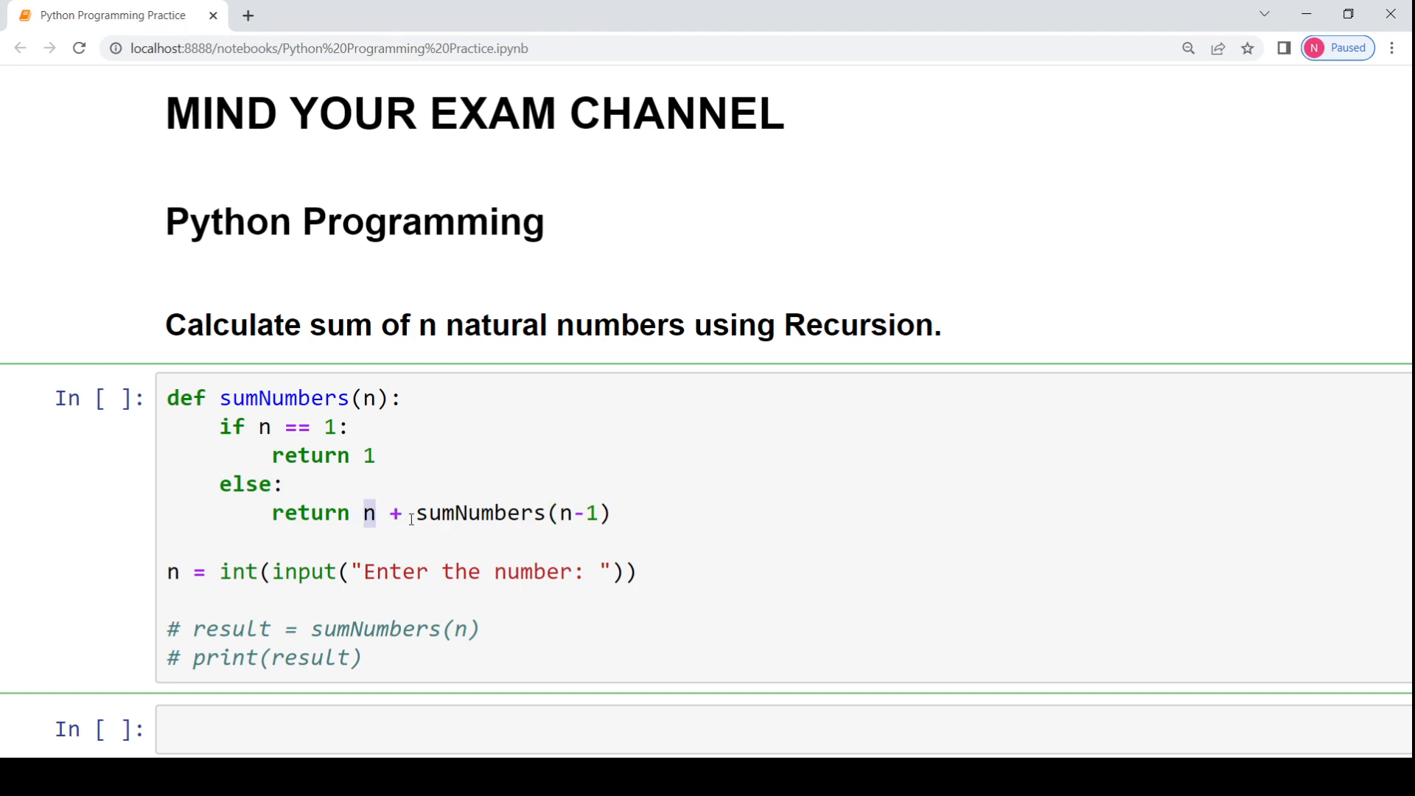
drag(412, 513, 610, 513)
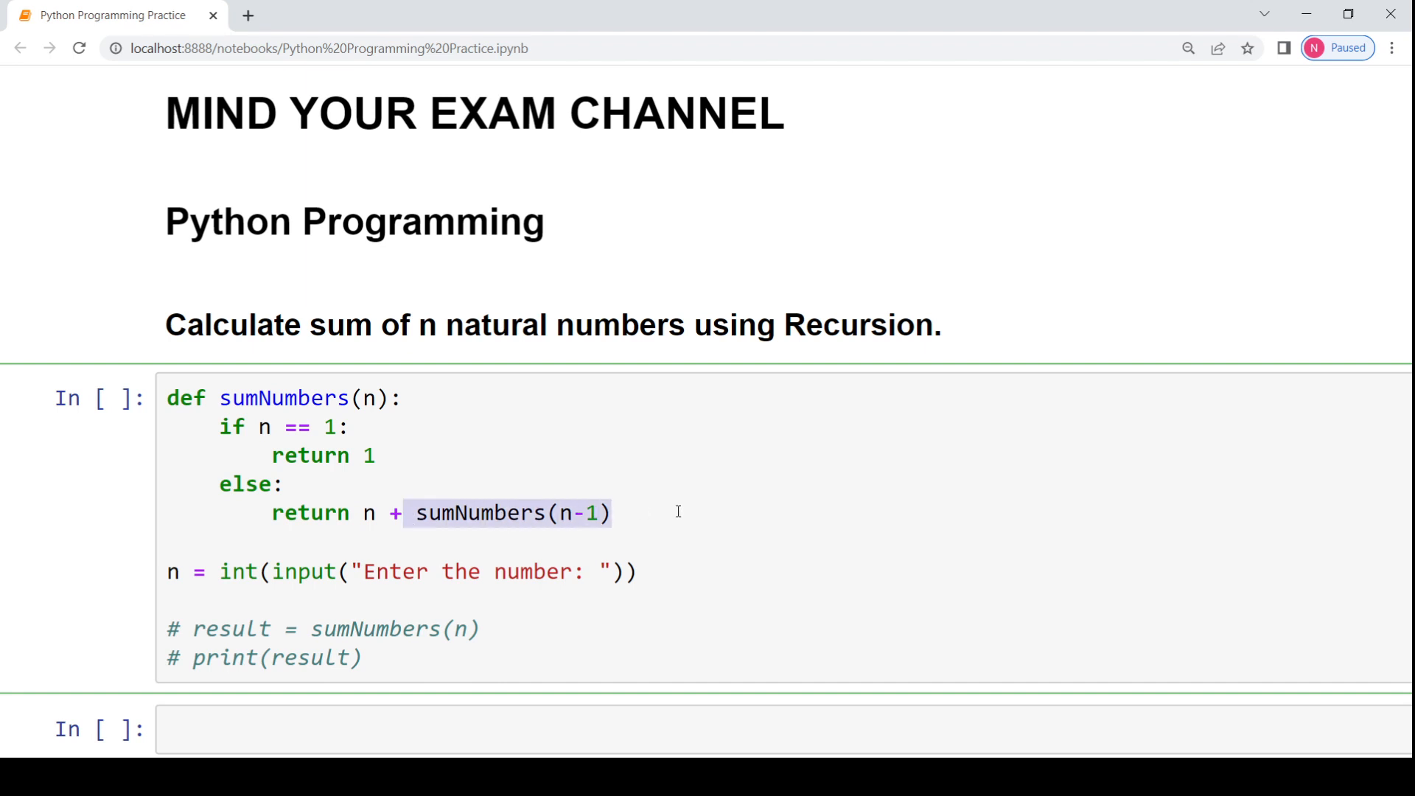
click(678, 512)
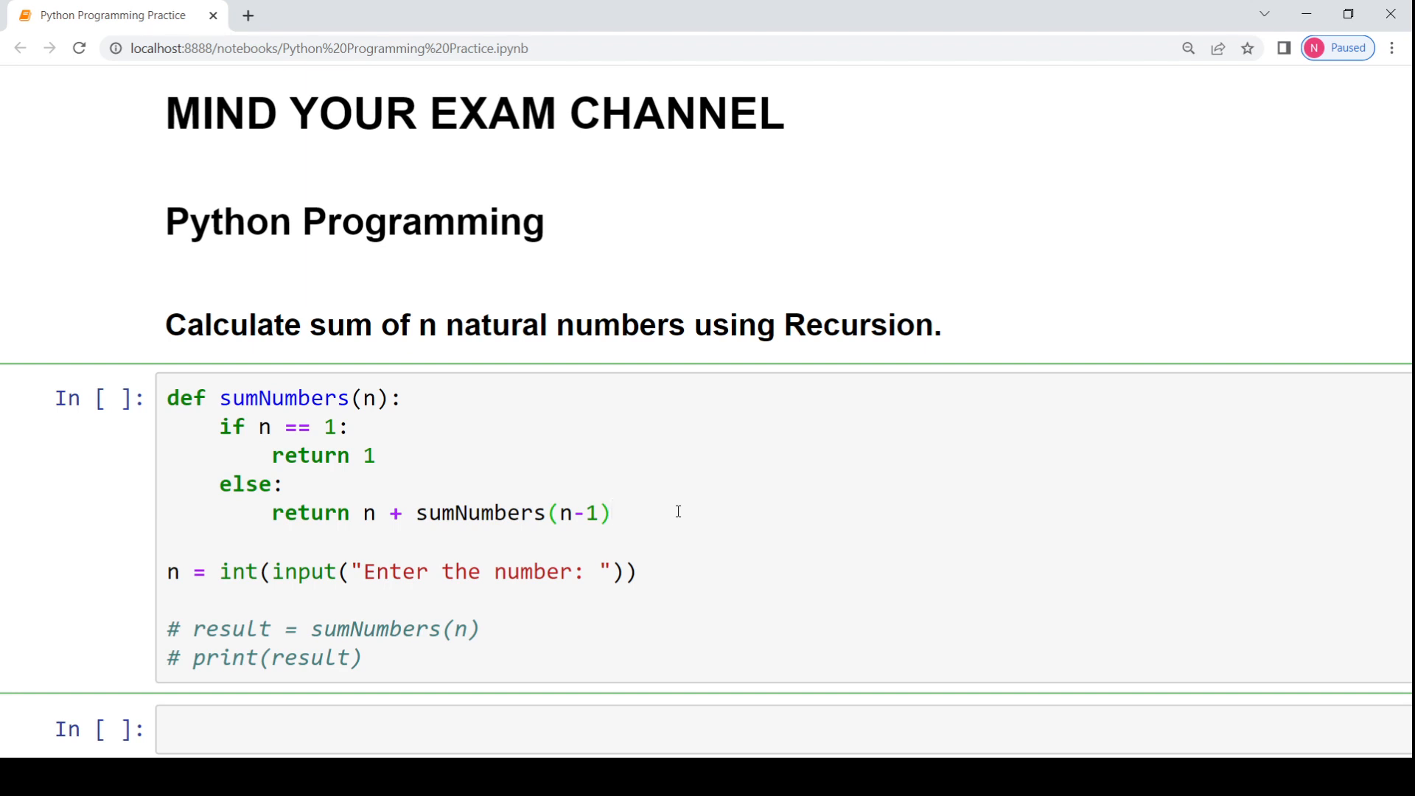
- Review the recursive call sumNumbers(n-1), then uncomment the result and print(result) lines
double_click(477, 512)
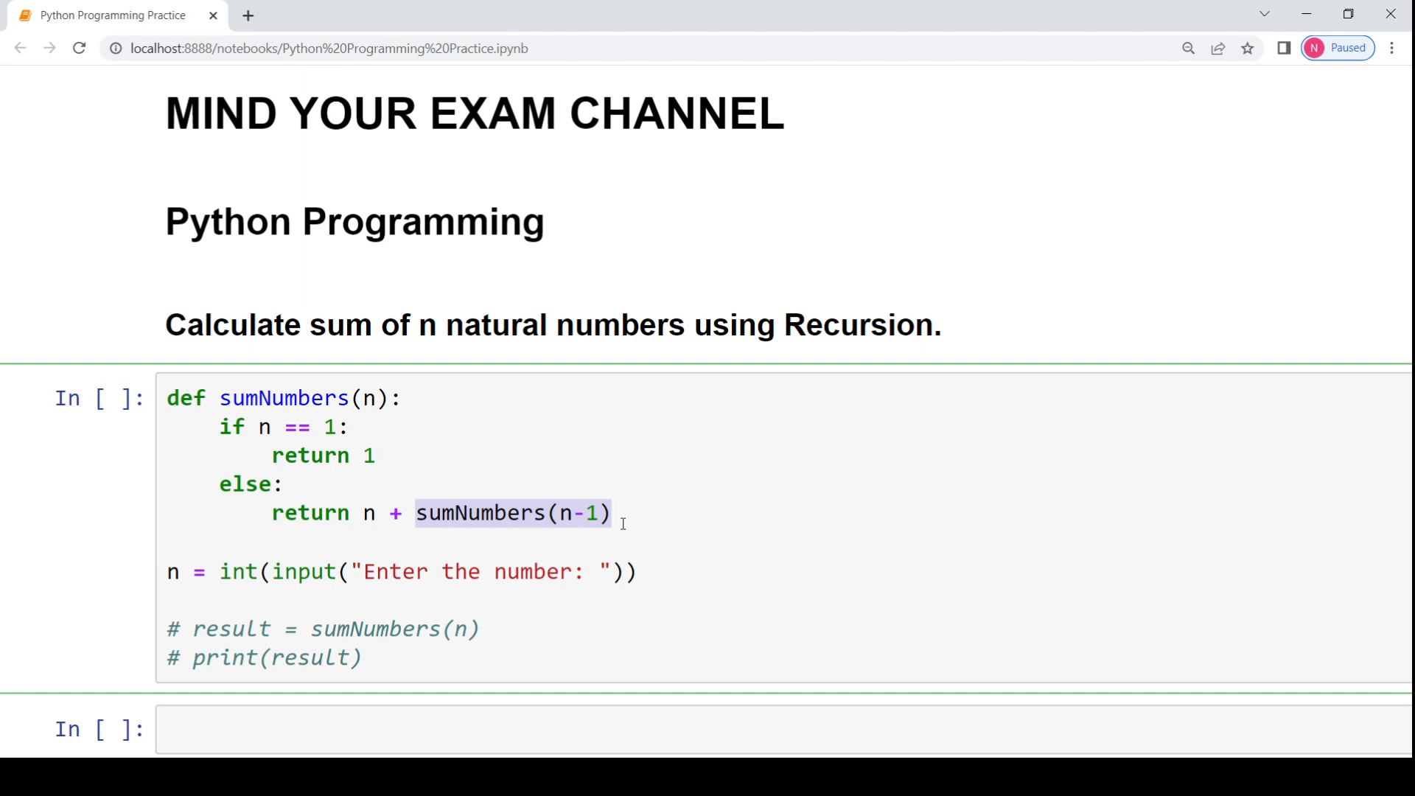
click(601, 513)
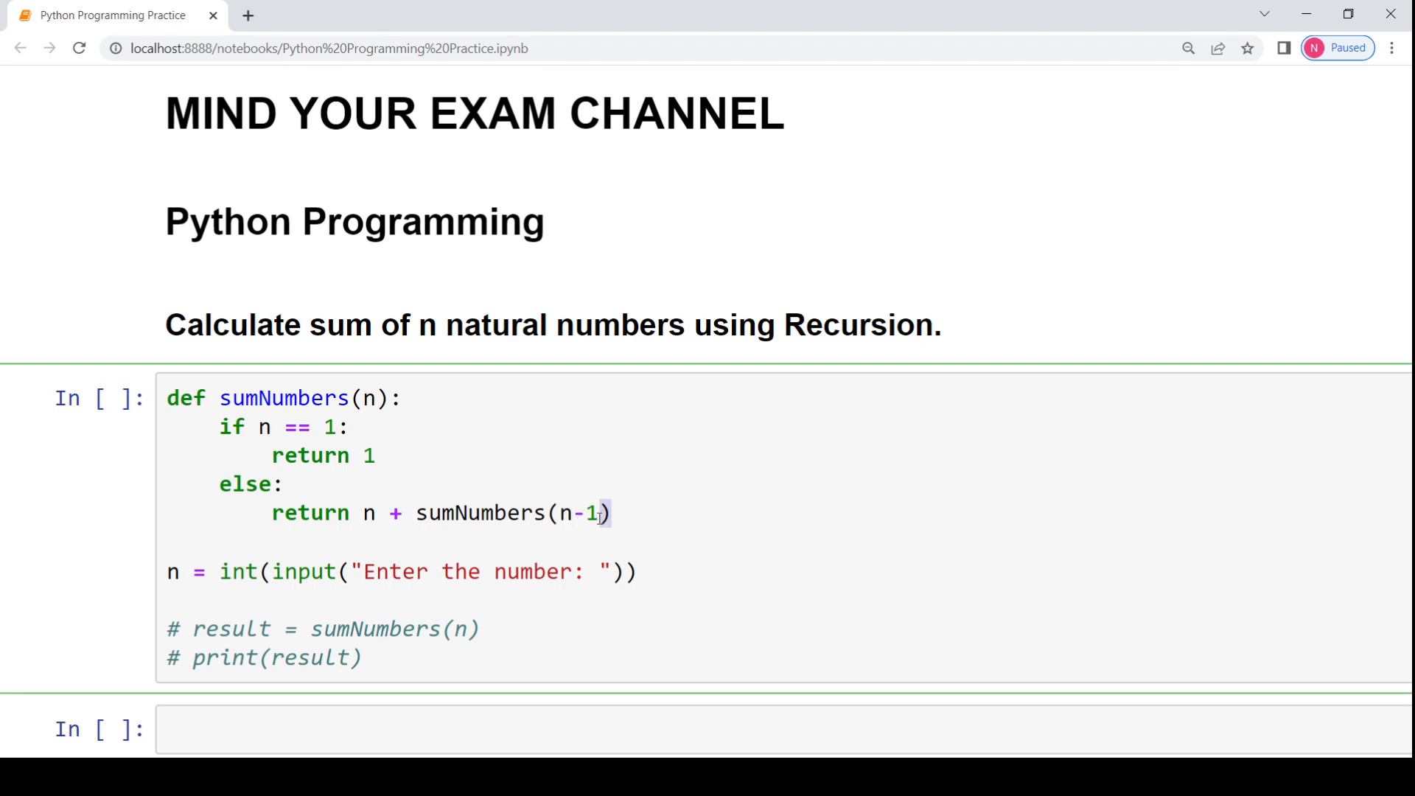
double_click(368, 513)
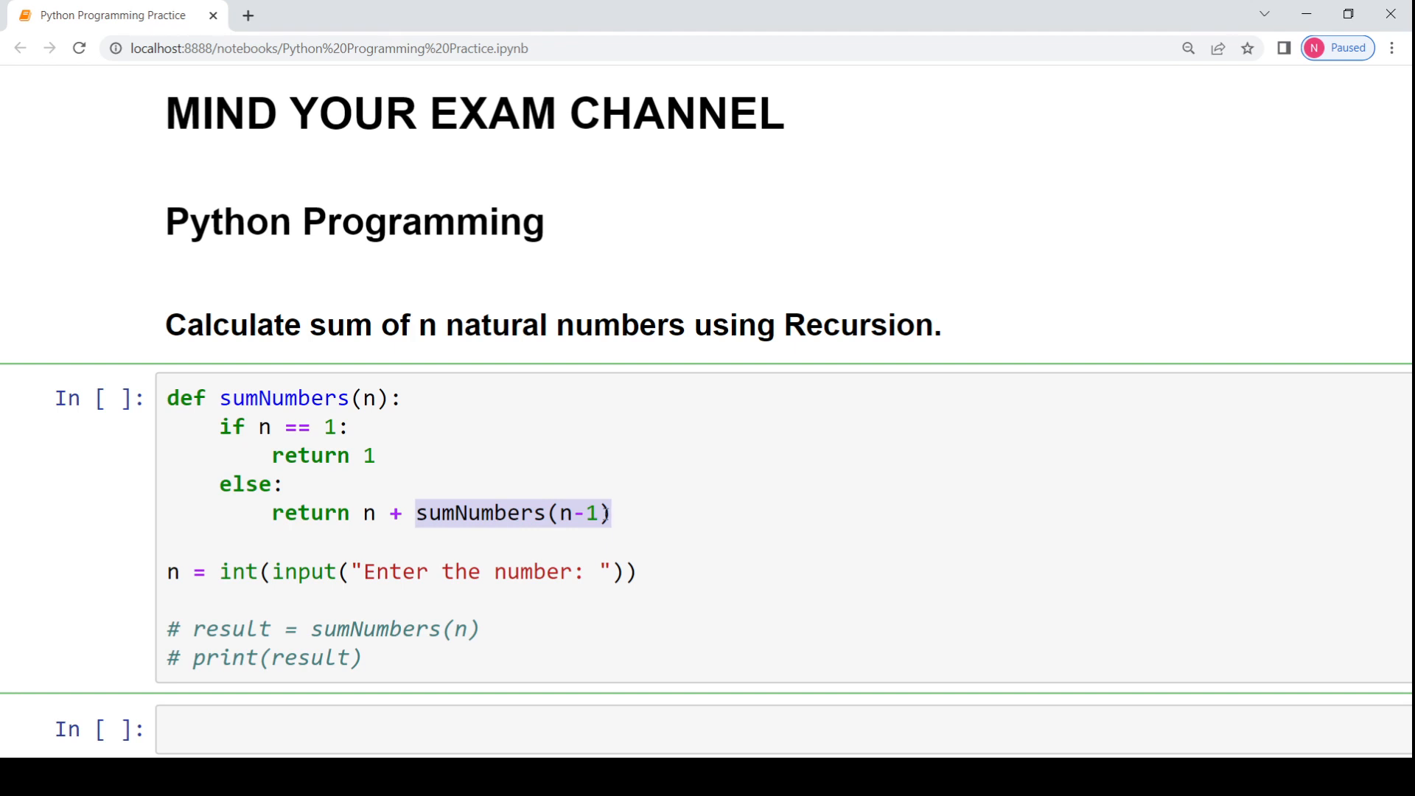
click(512, 513)
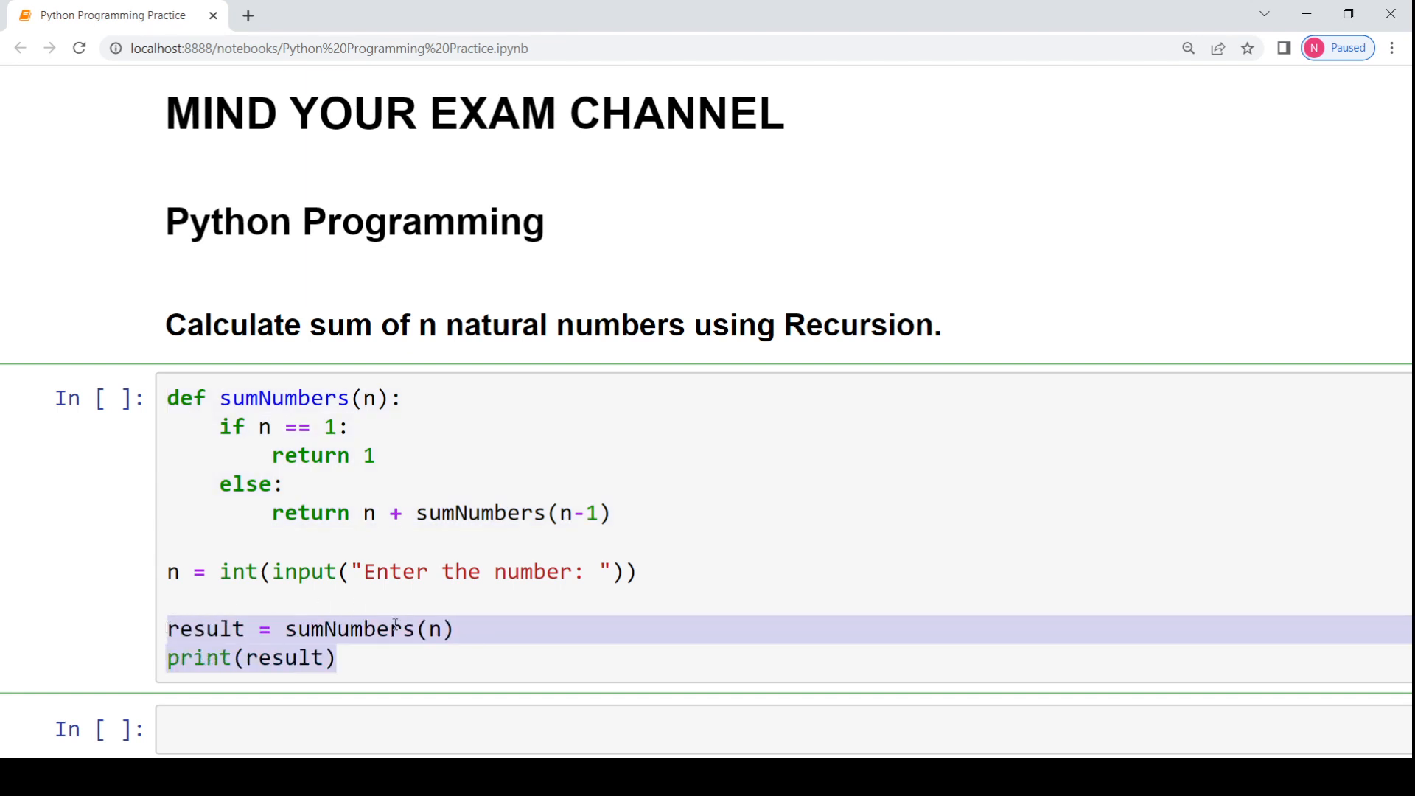
double_click(347, 629)
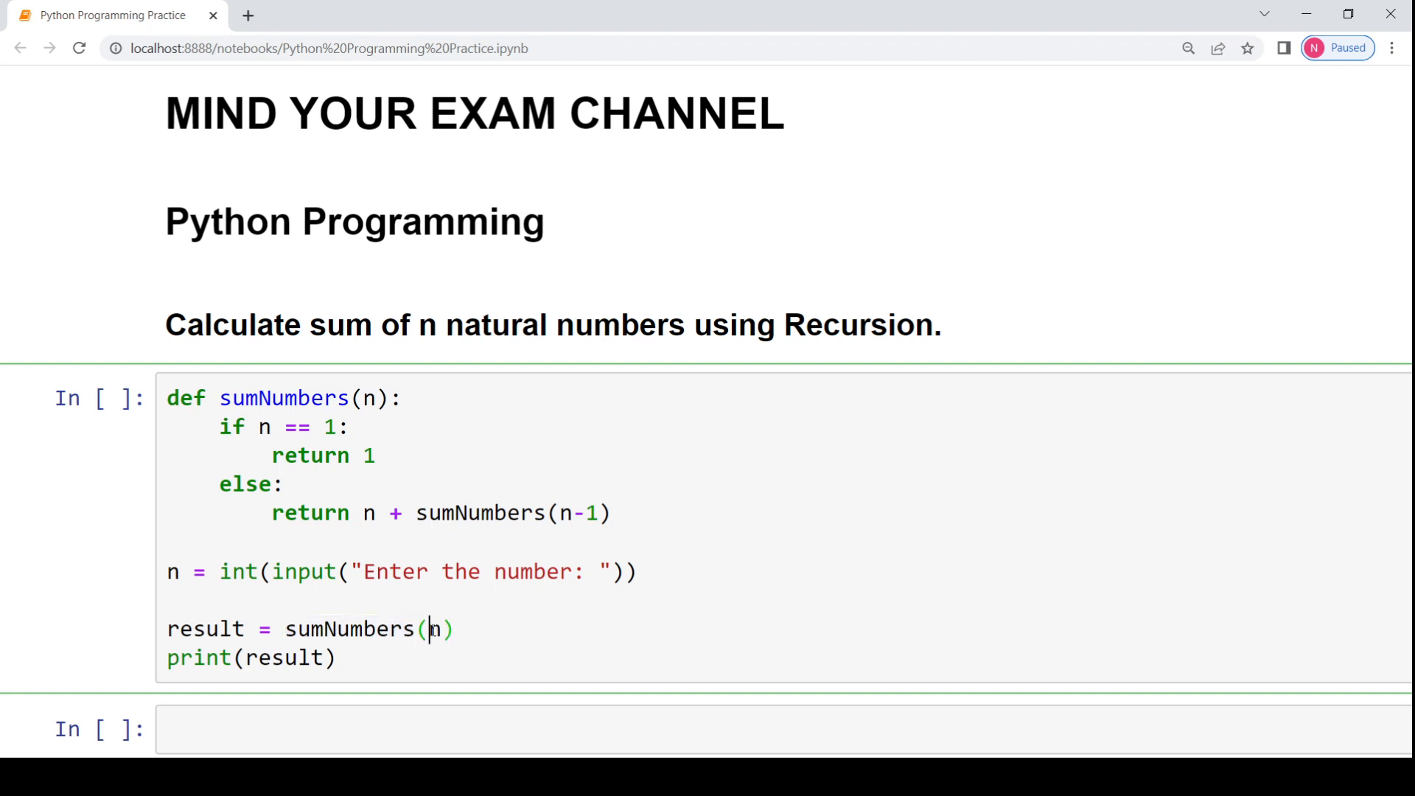
click(190, 628)
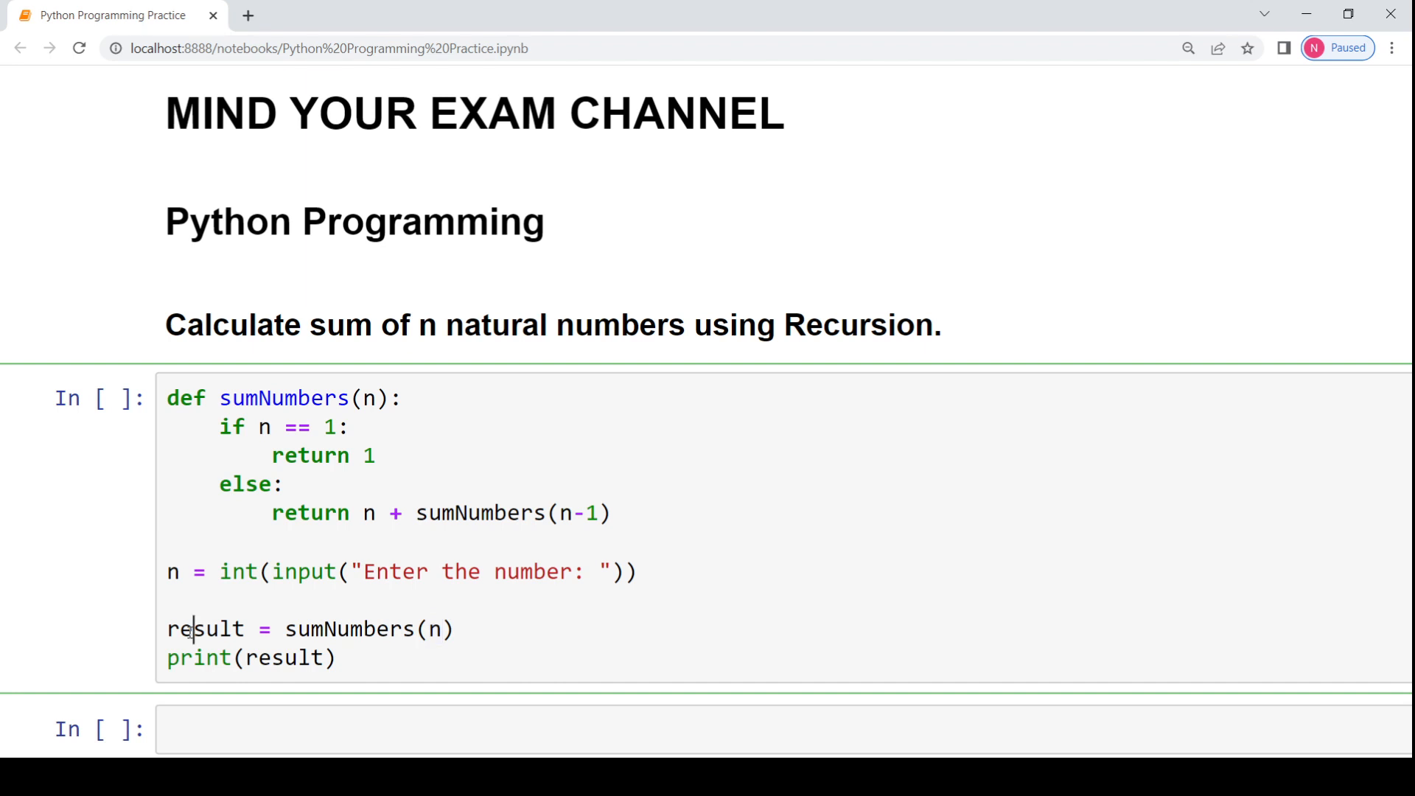
double_click(205, 629)
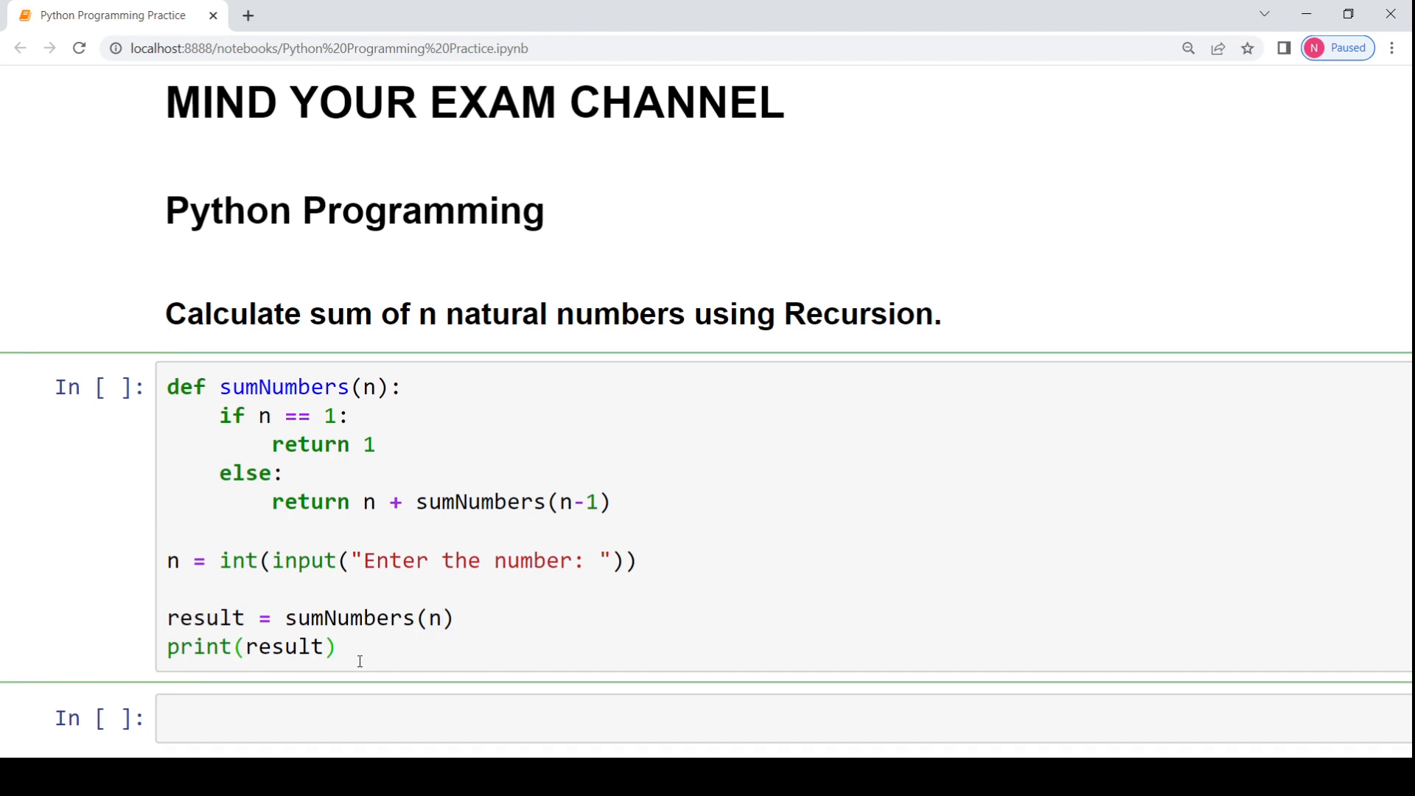
scroll(down, 3)
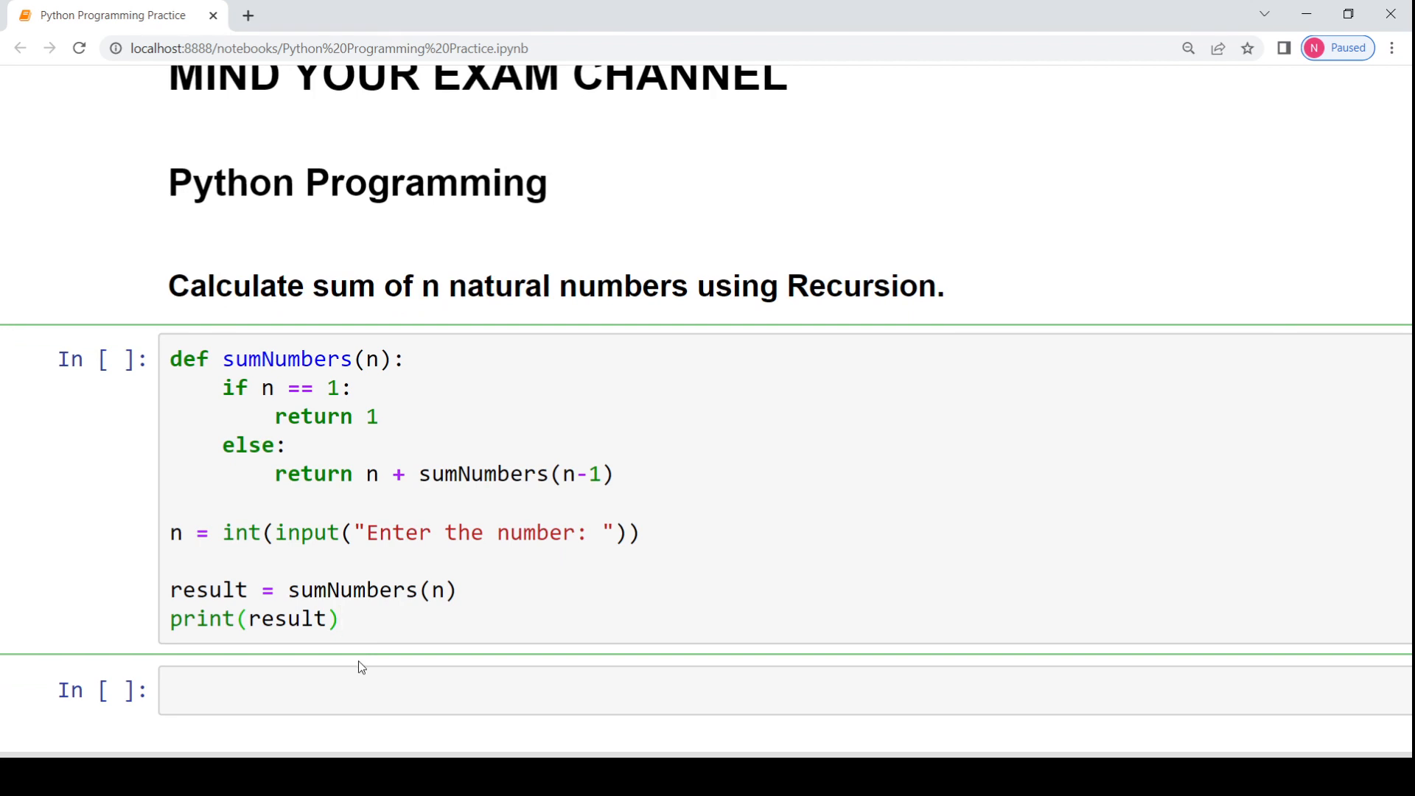
- Run the recursion-sum cell with input 3 so it prints 6
key(Shift+Enter)
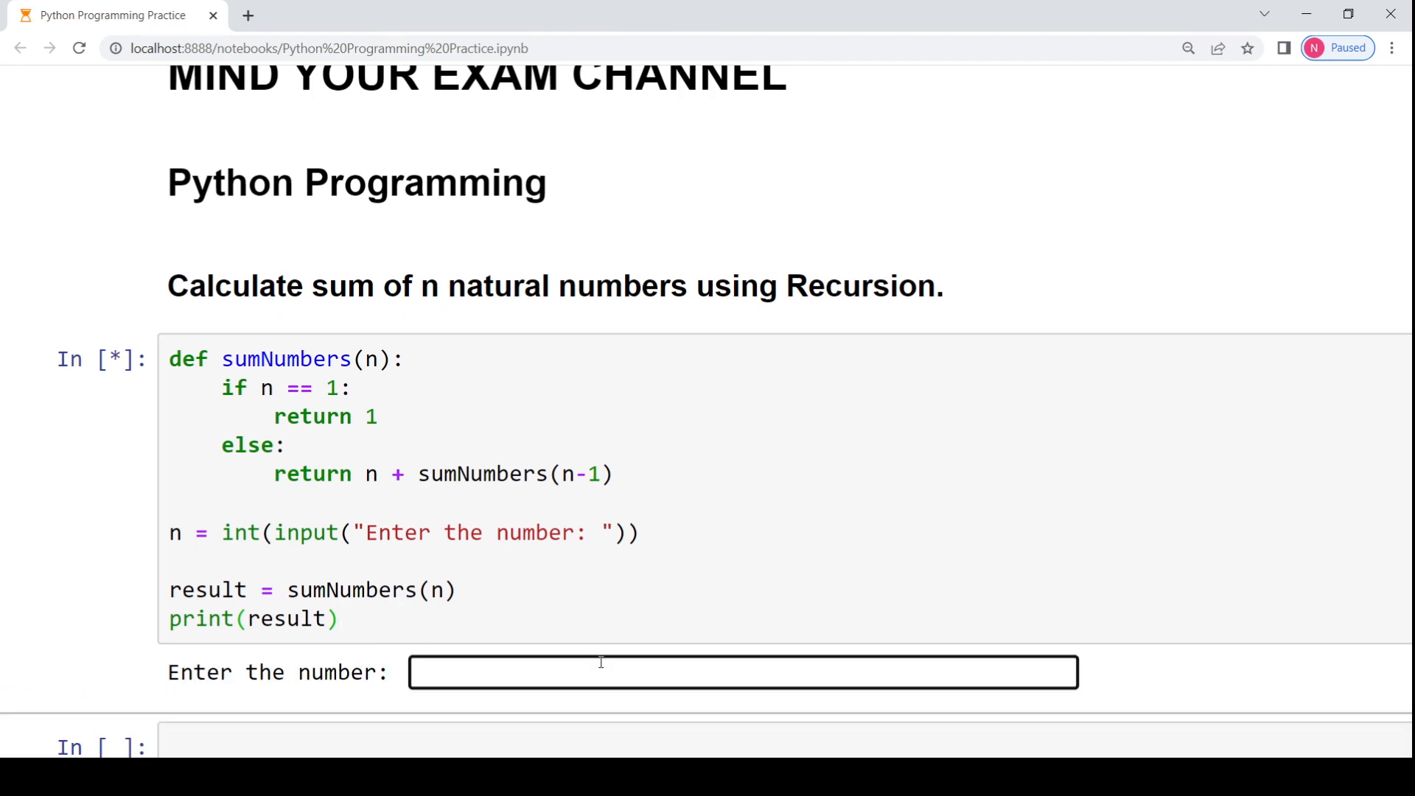
text(3)
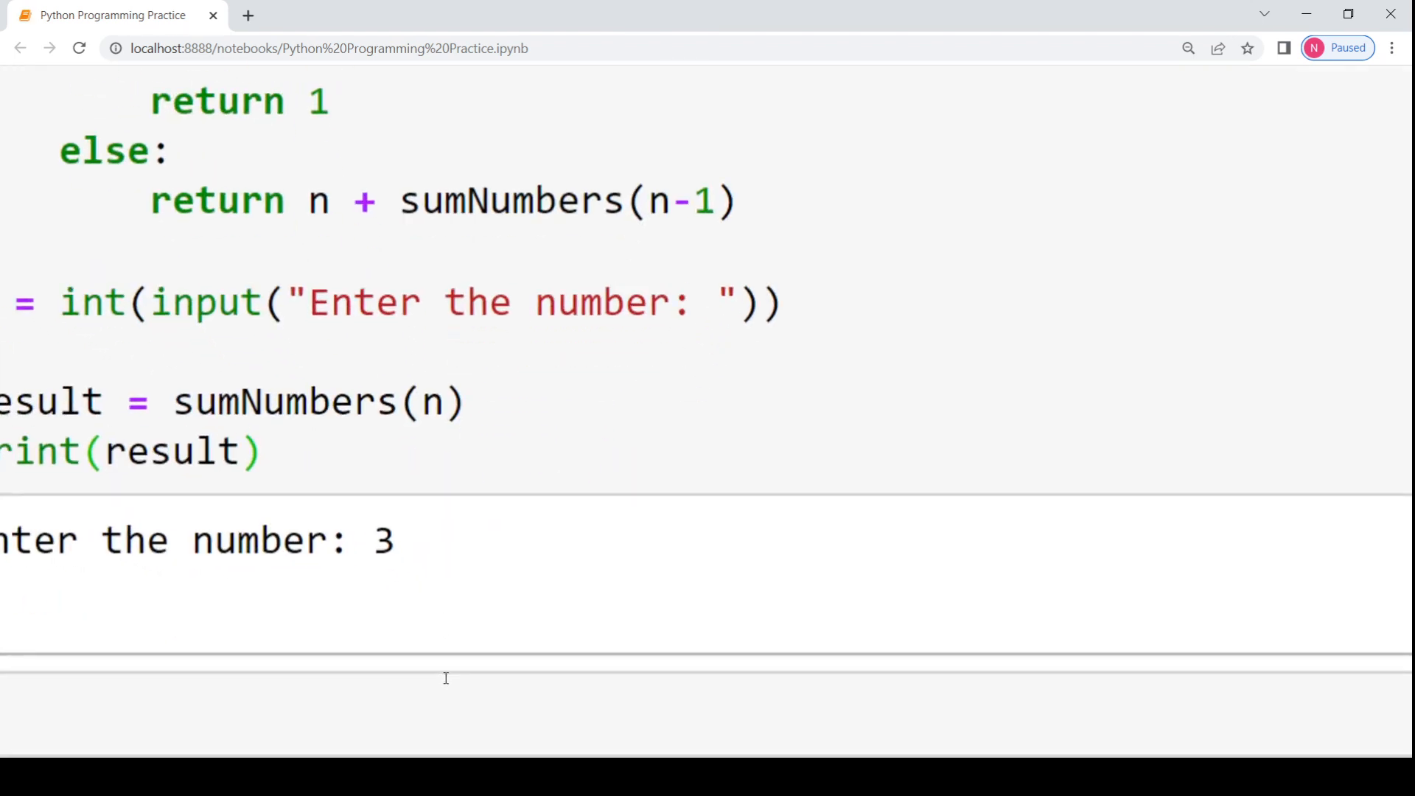
key(Enter)
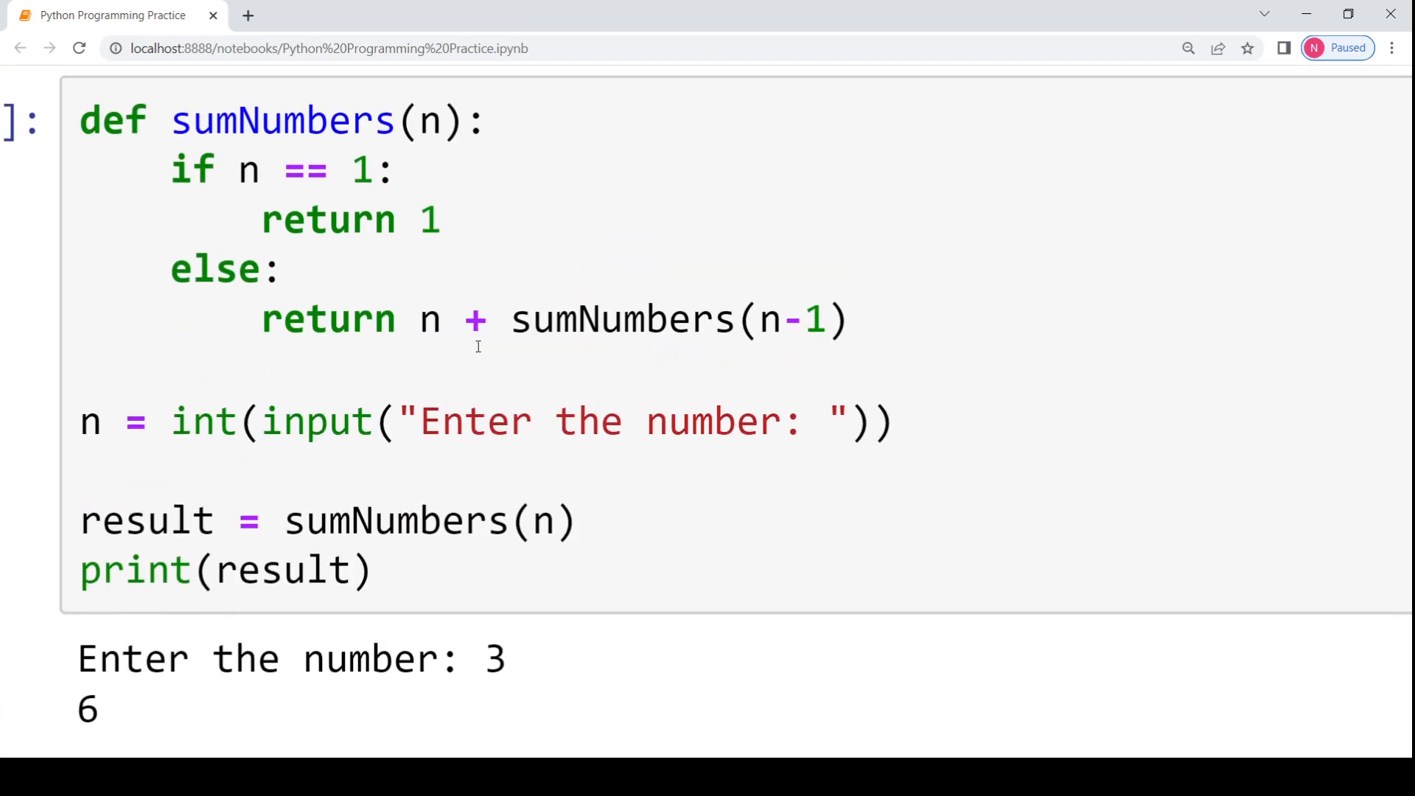
double_click(426, 323)
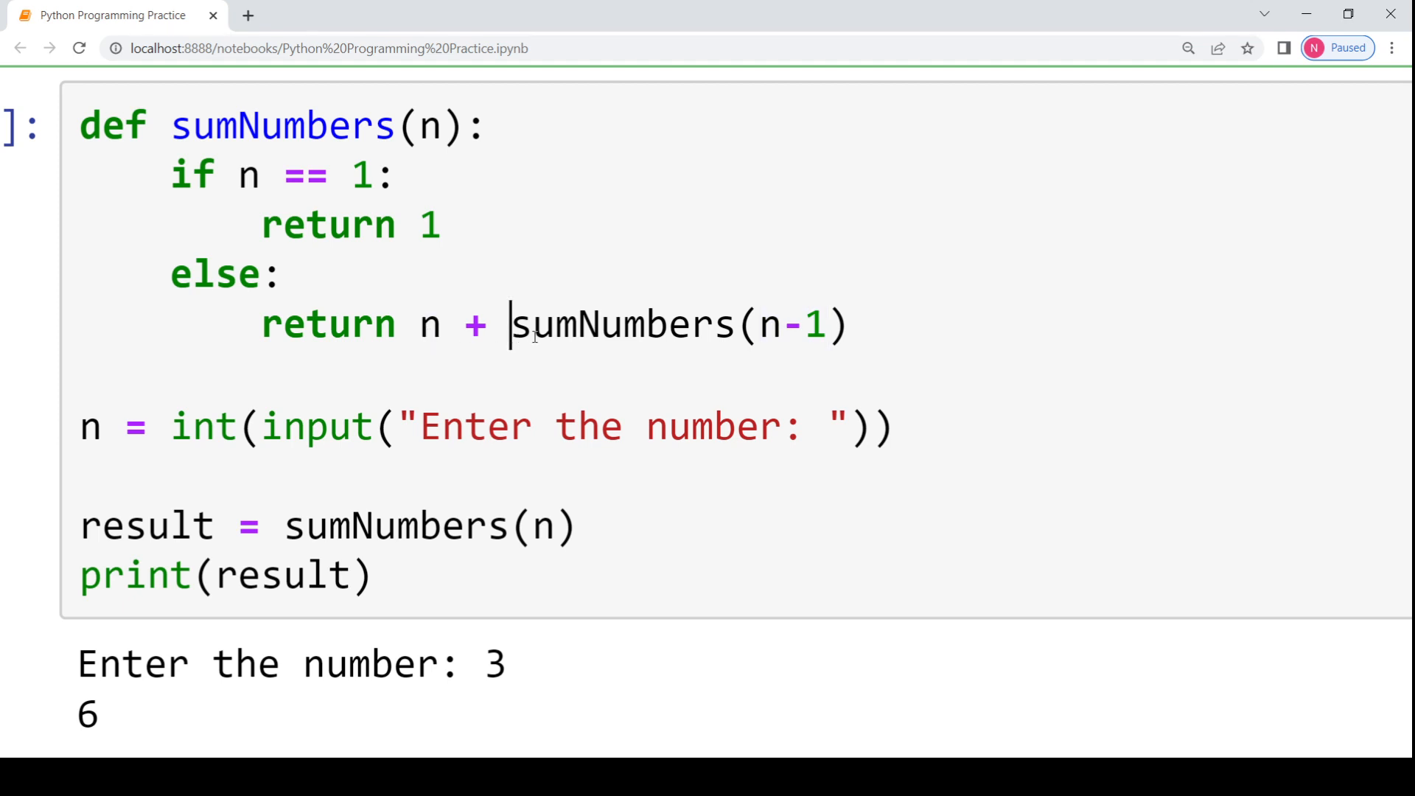
drag(510, 324, 830, 324)
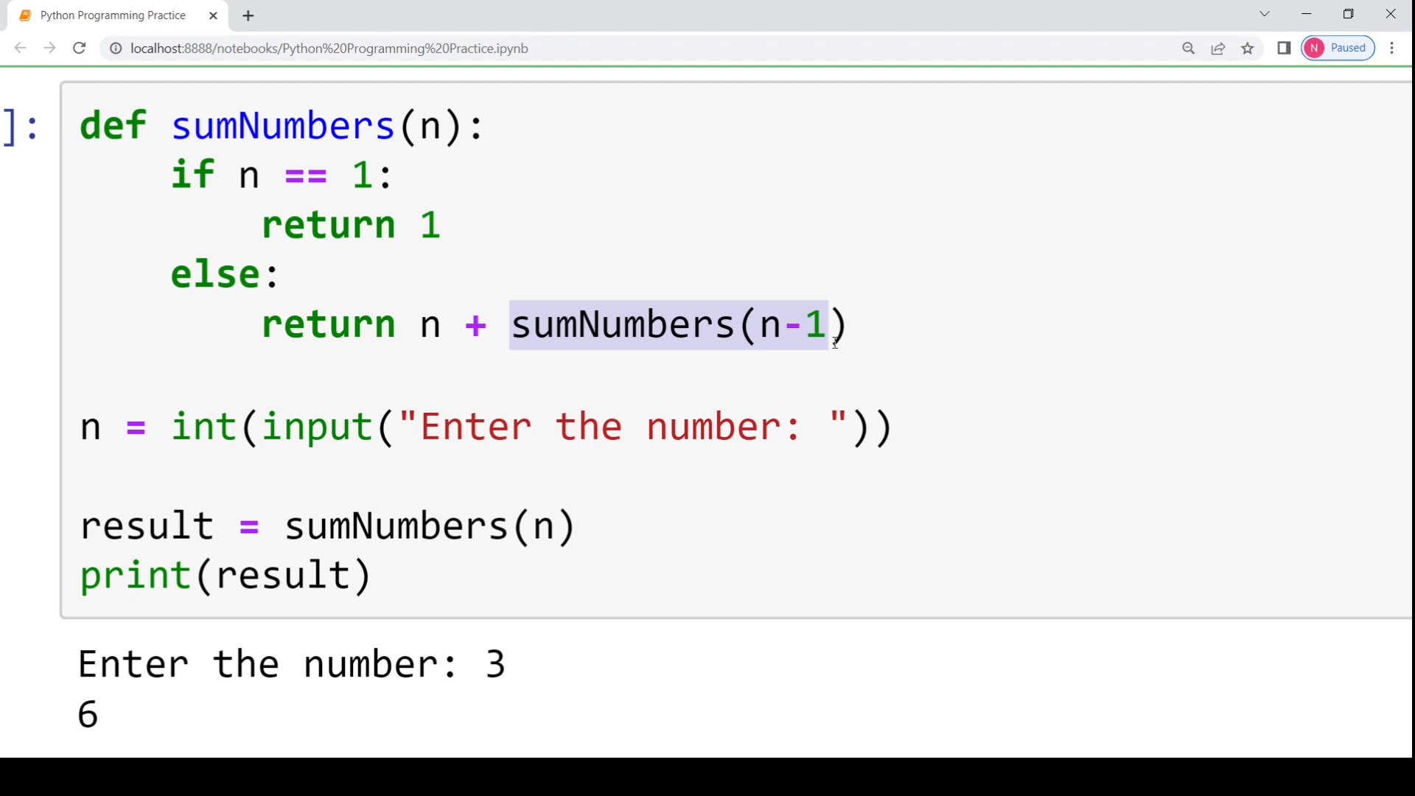
click(828, 325)
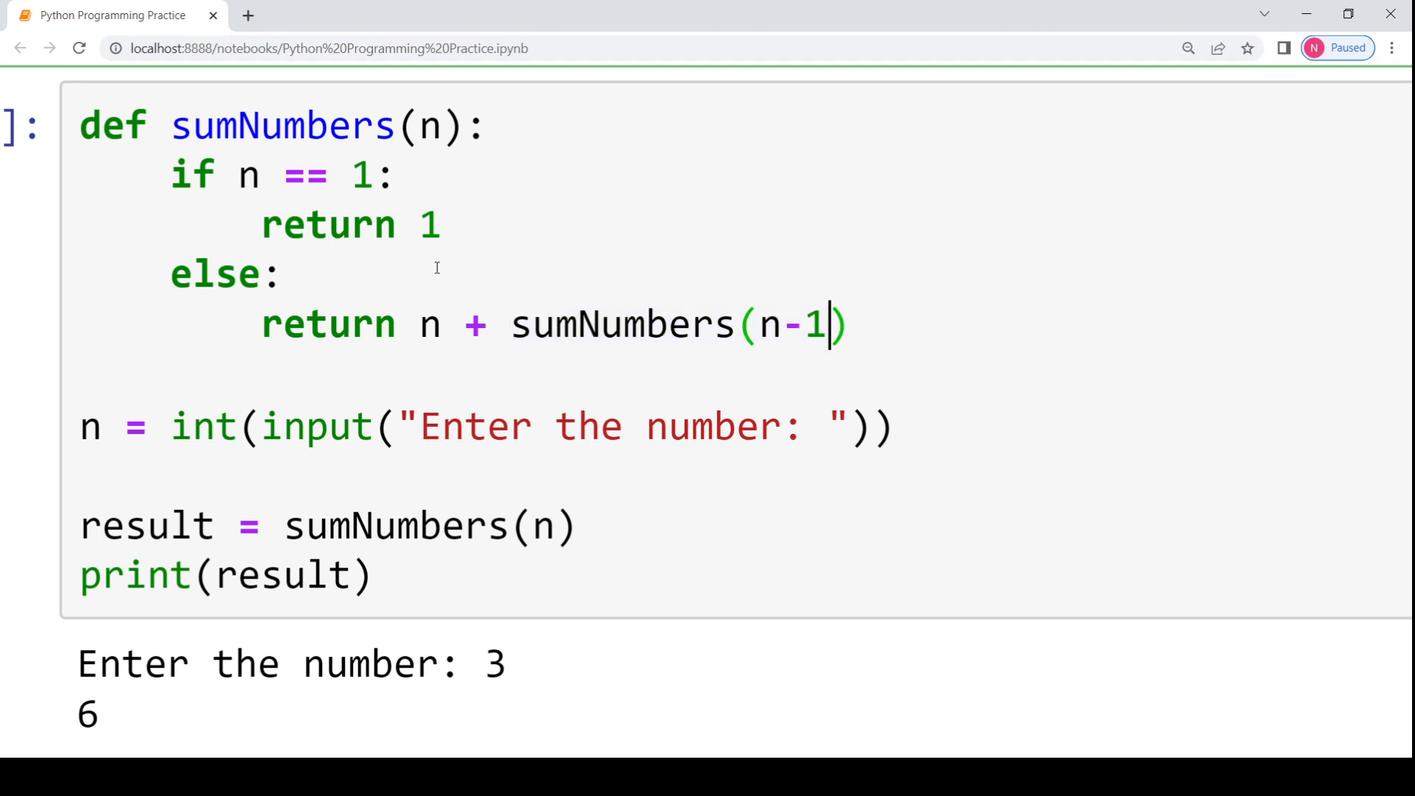
double_click(330, 224)
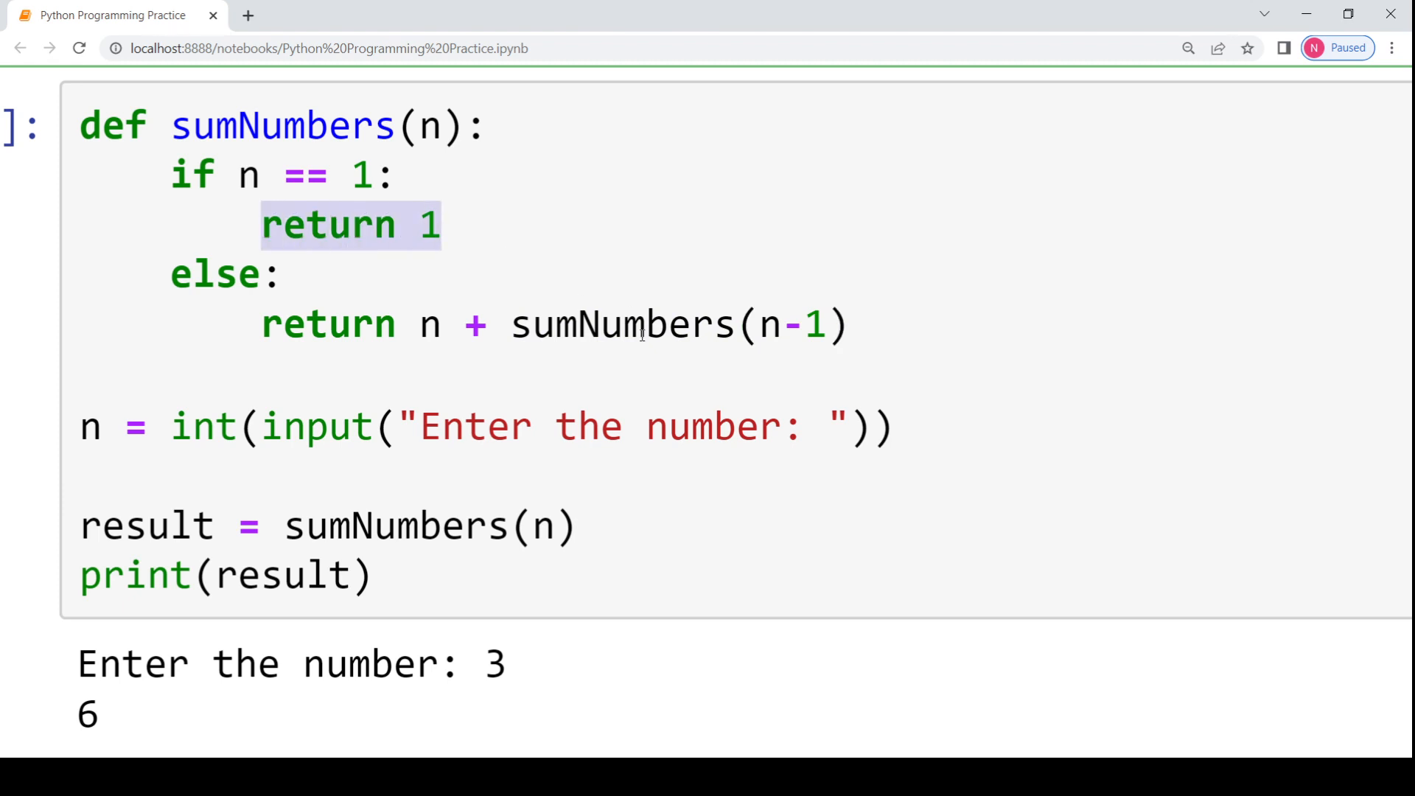
double_click(622, 325)
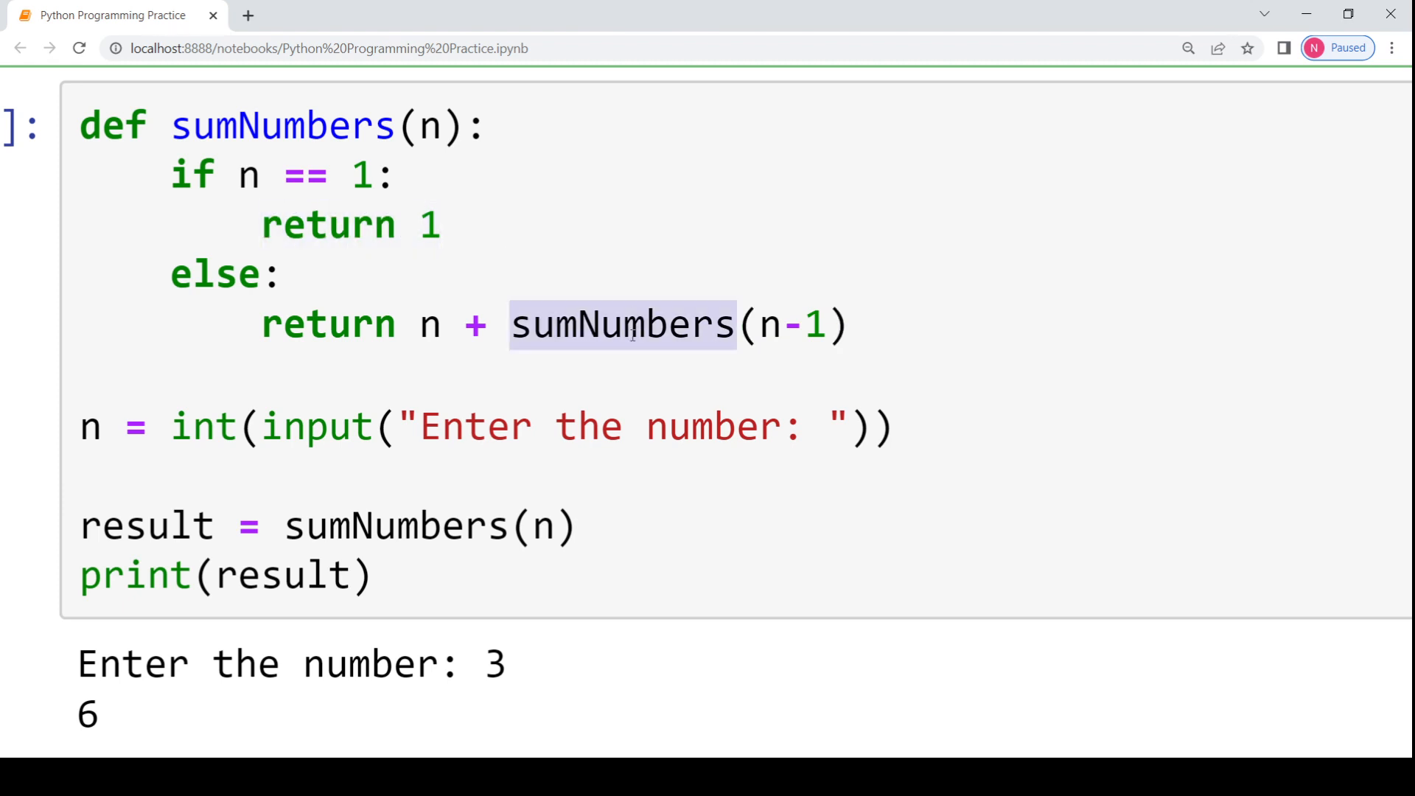
mouse_move(596, 336)
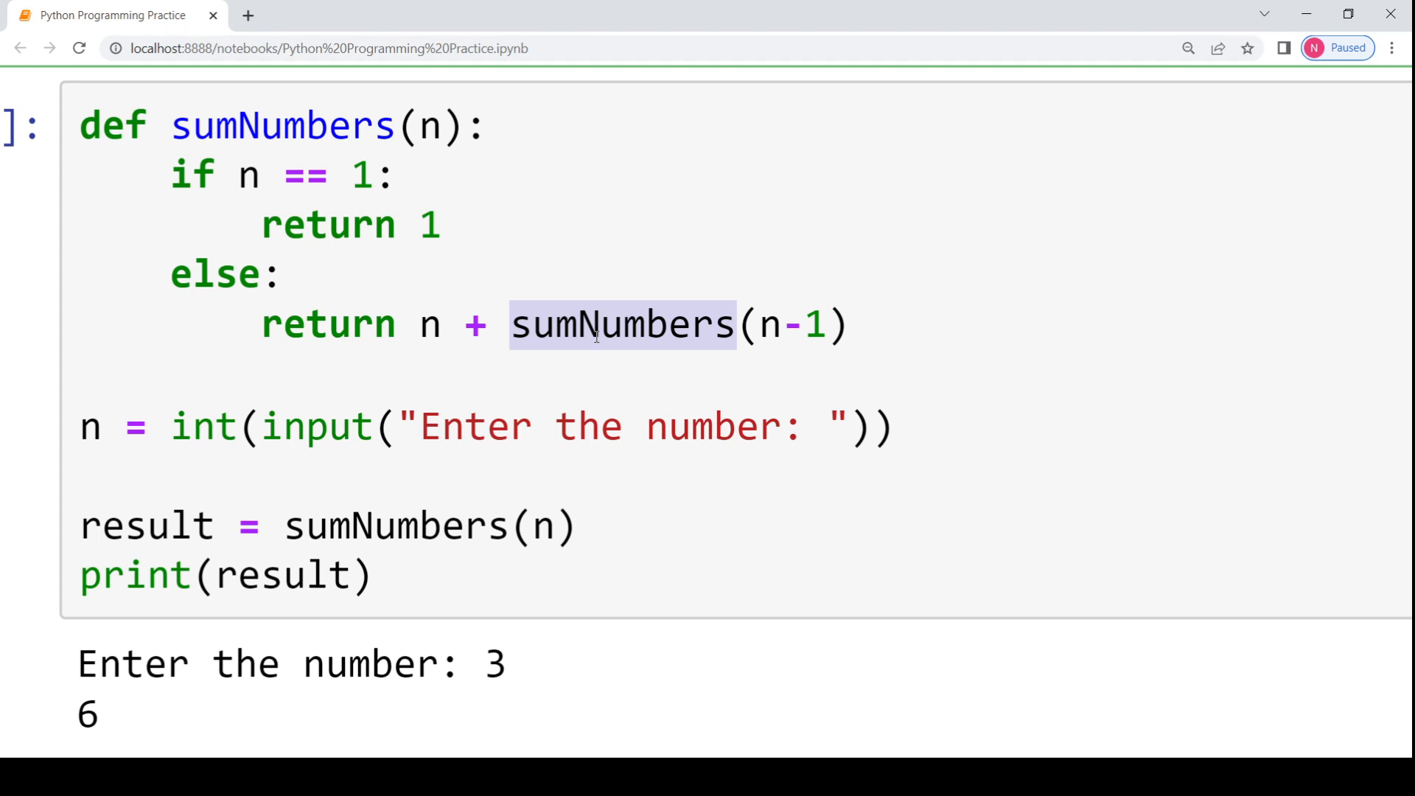
click(601, 324)
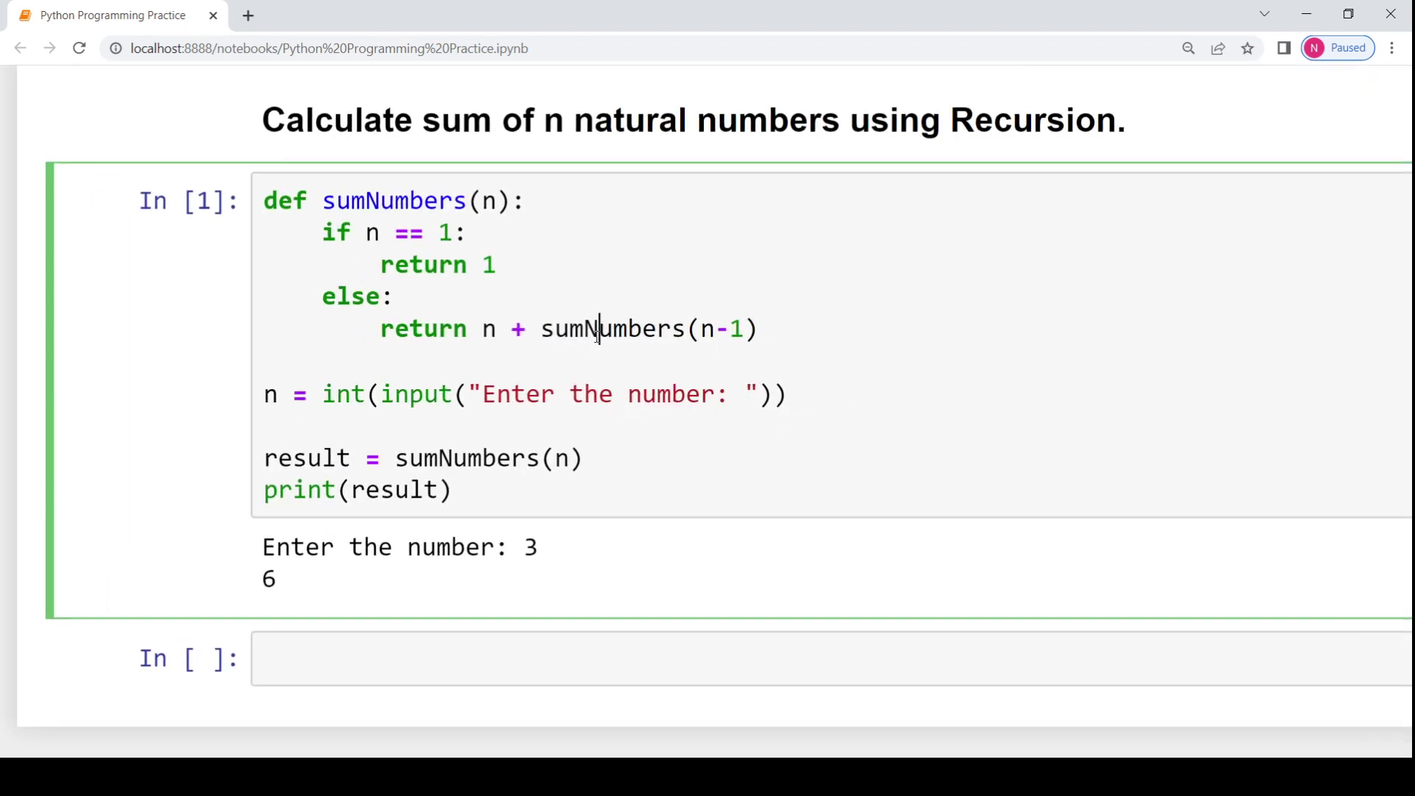
scroll(up, 3)
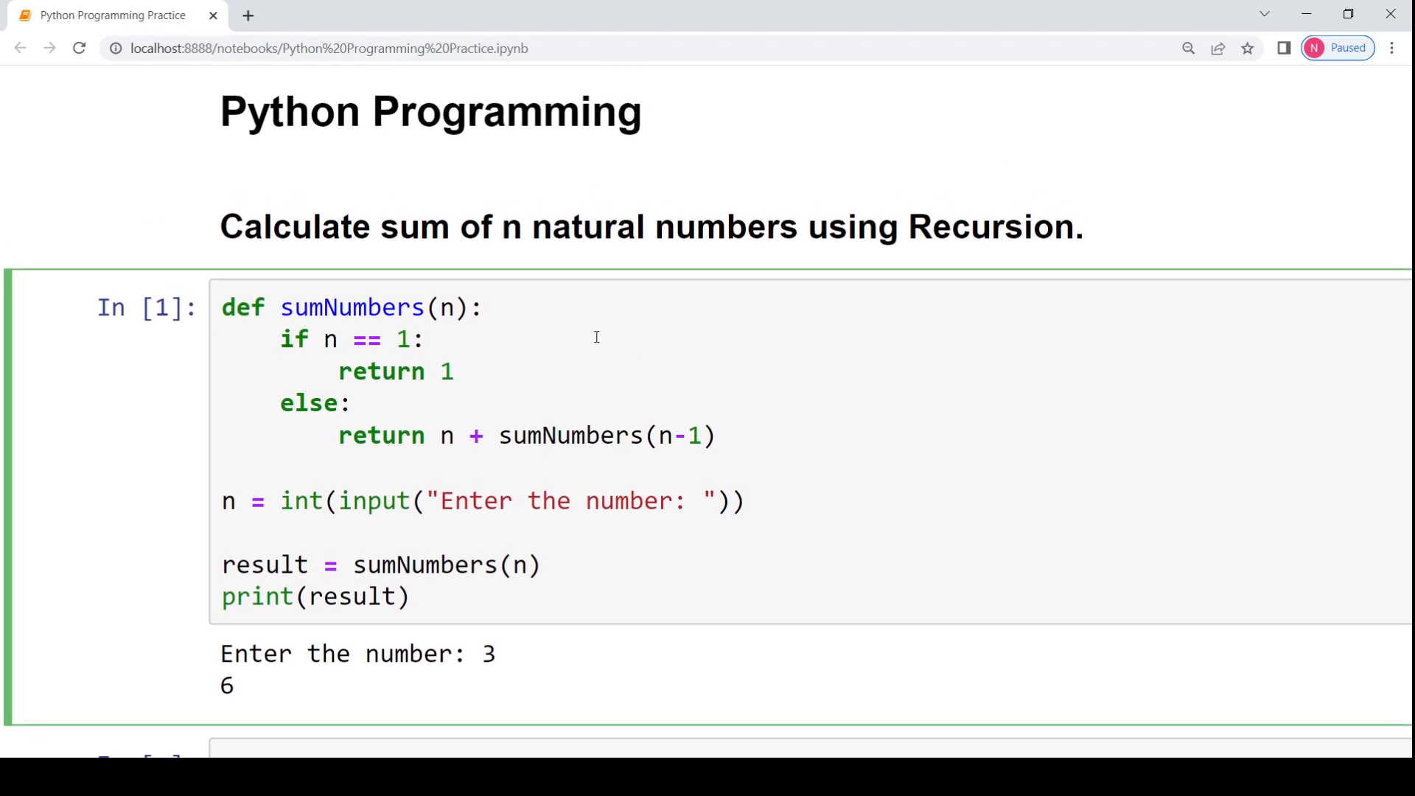